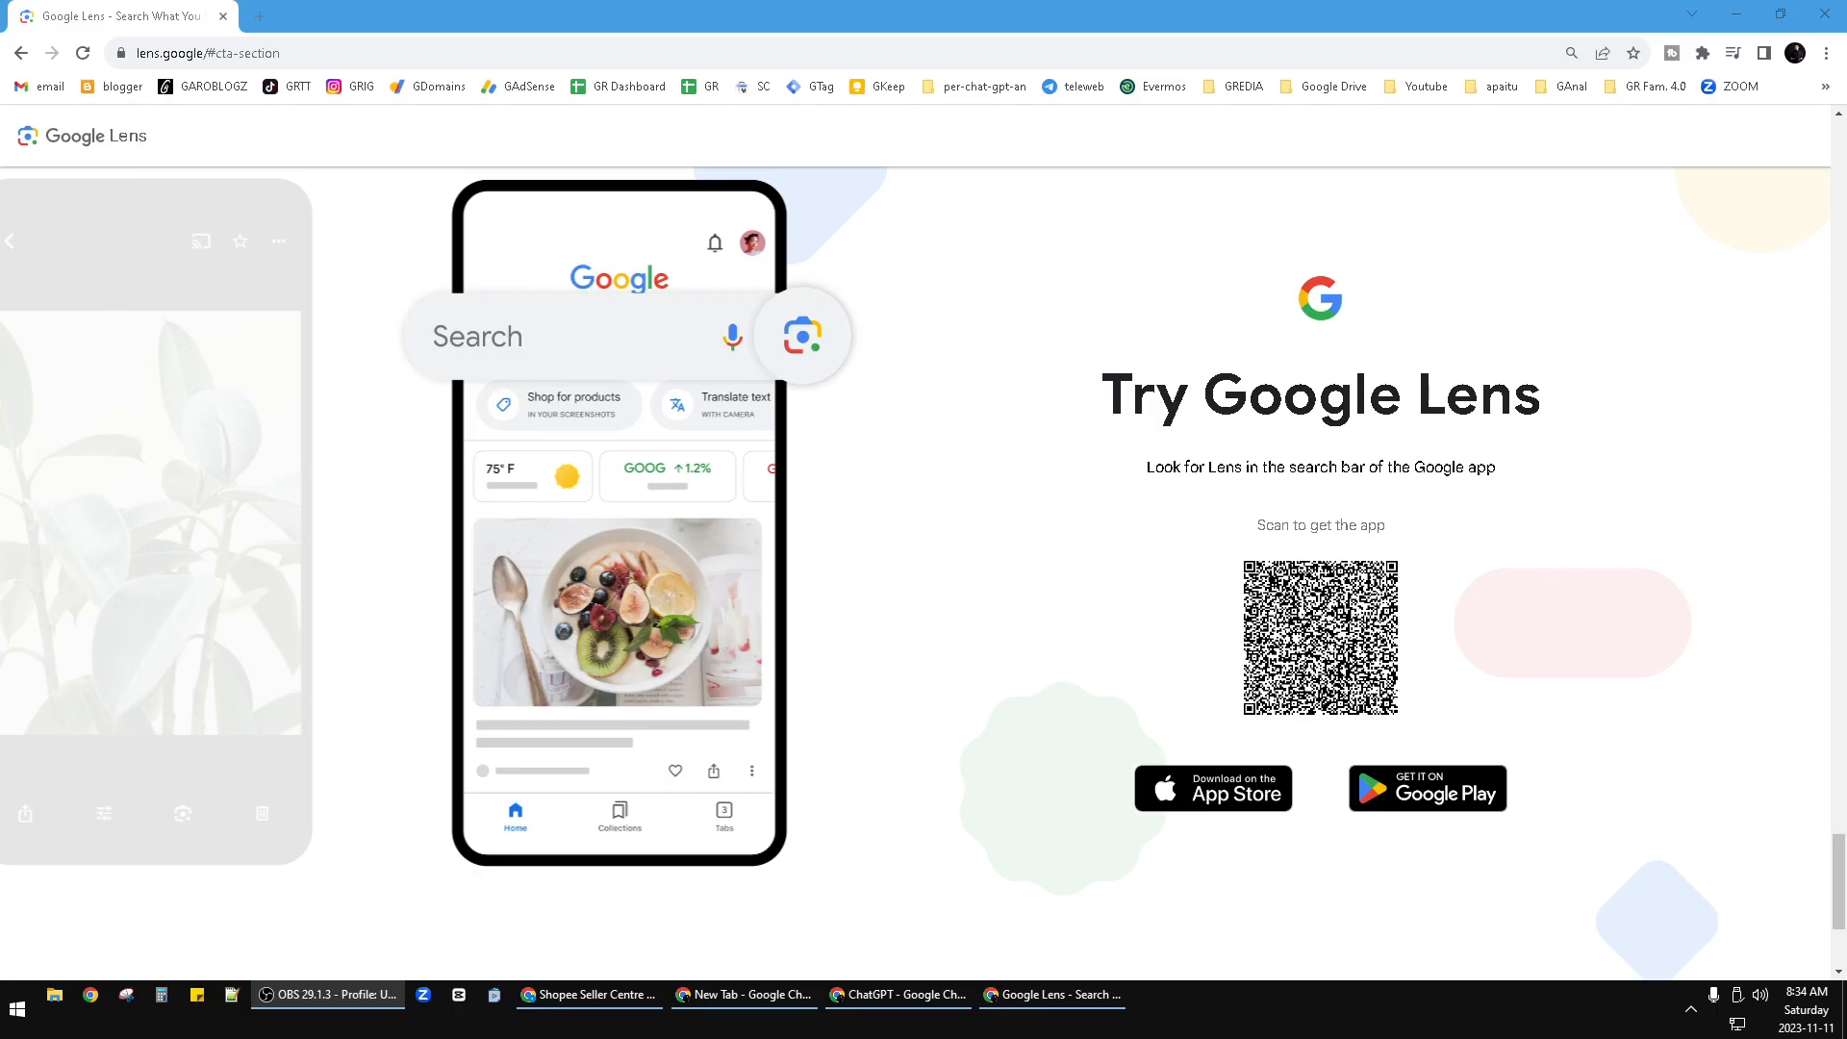
mouse_move(344, 415)
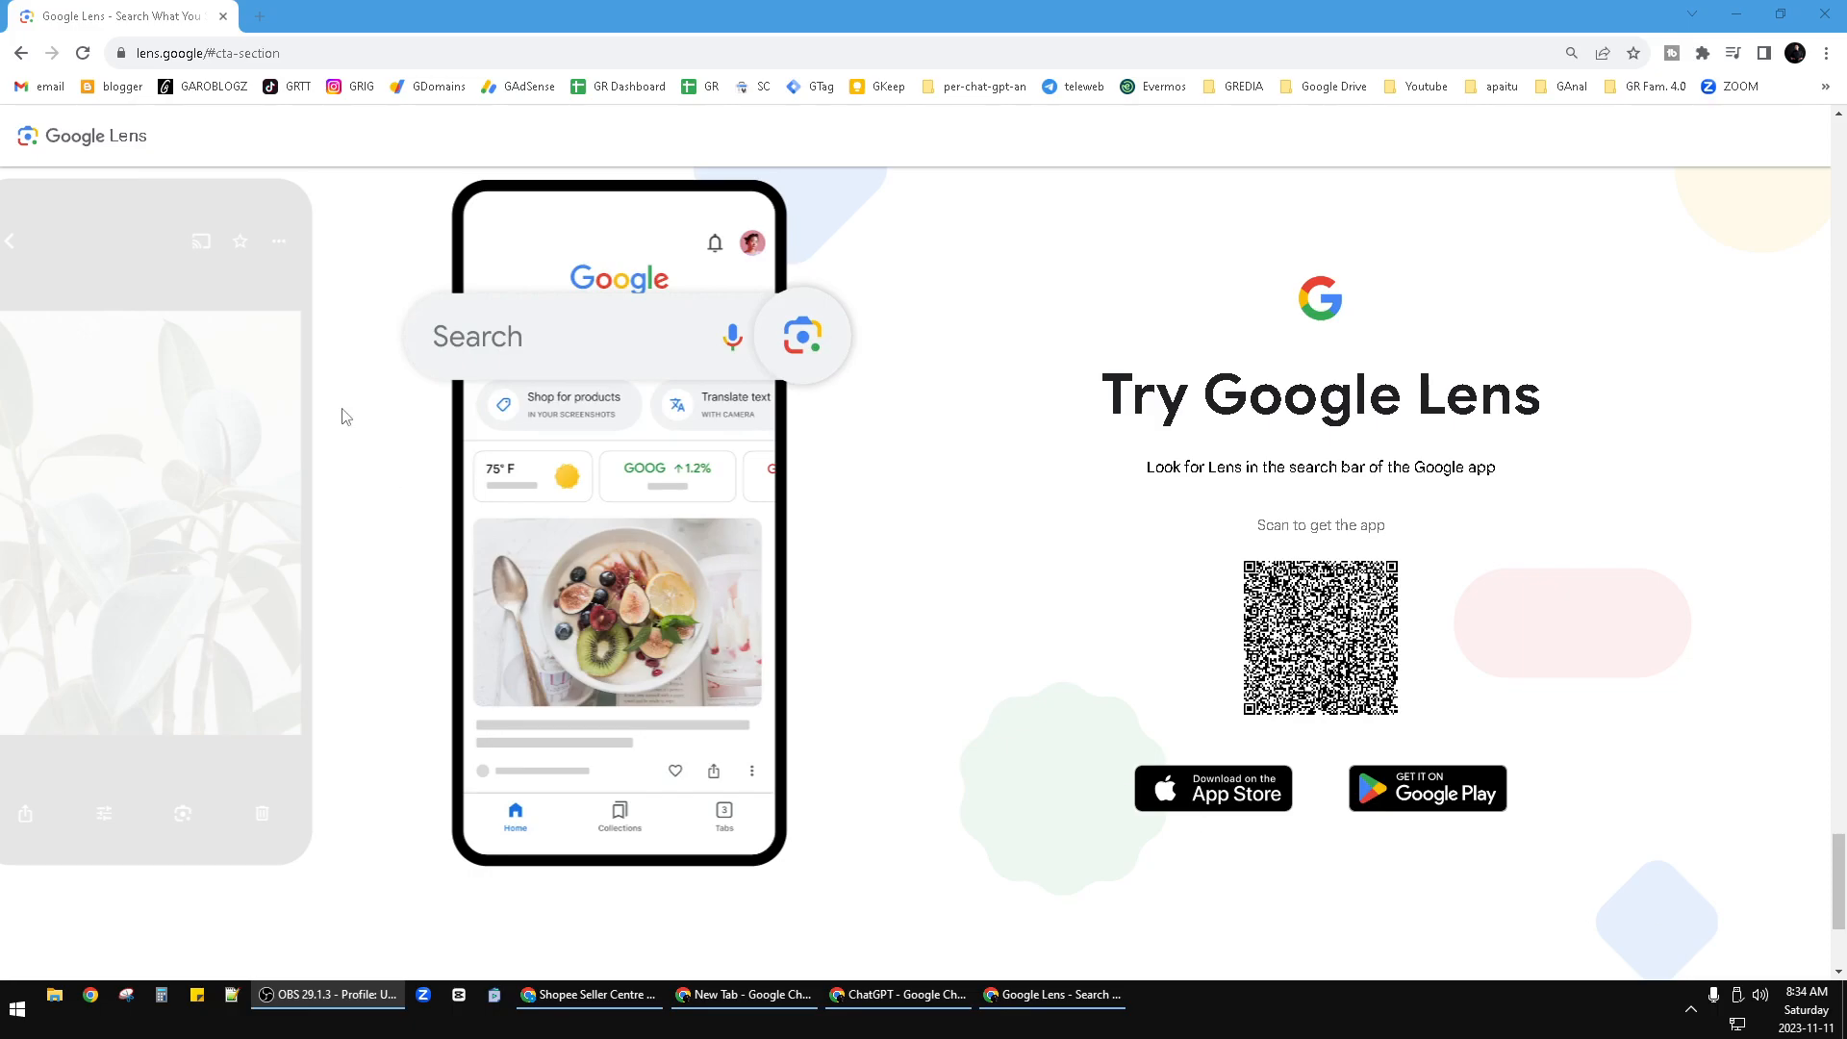
mouse_move(658, 8)
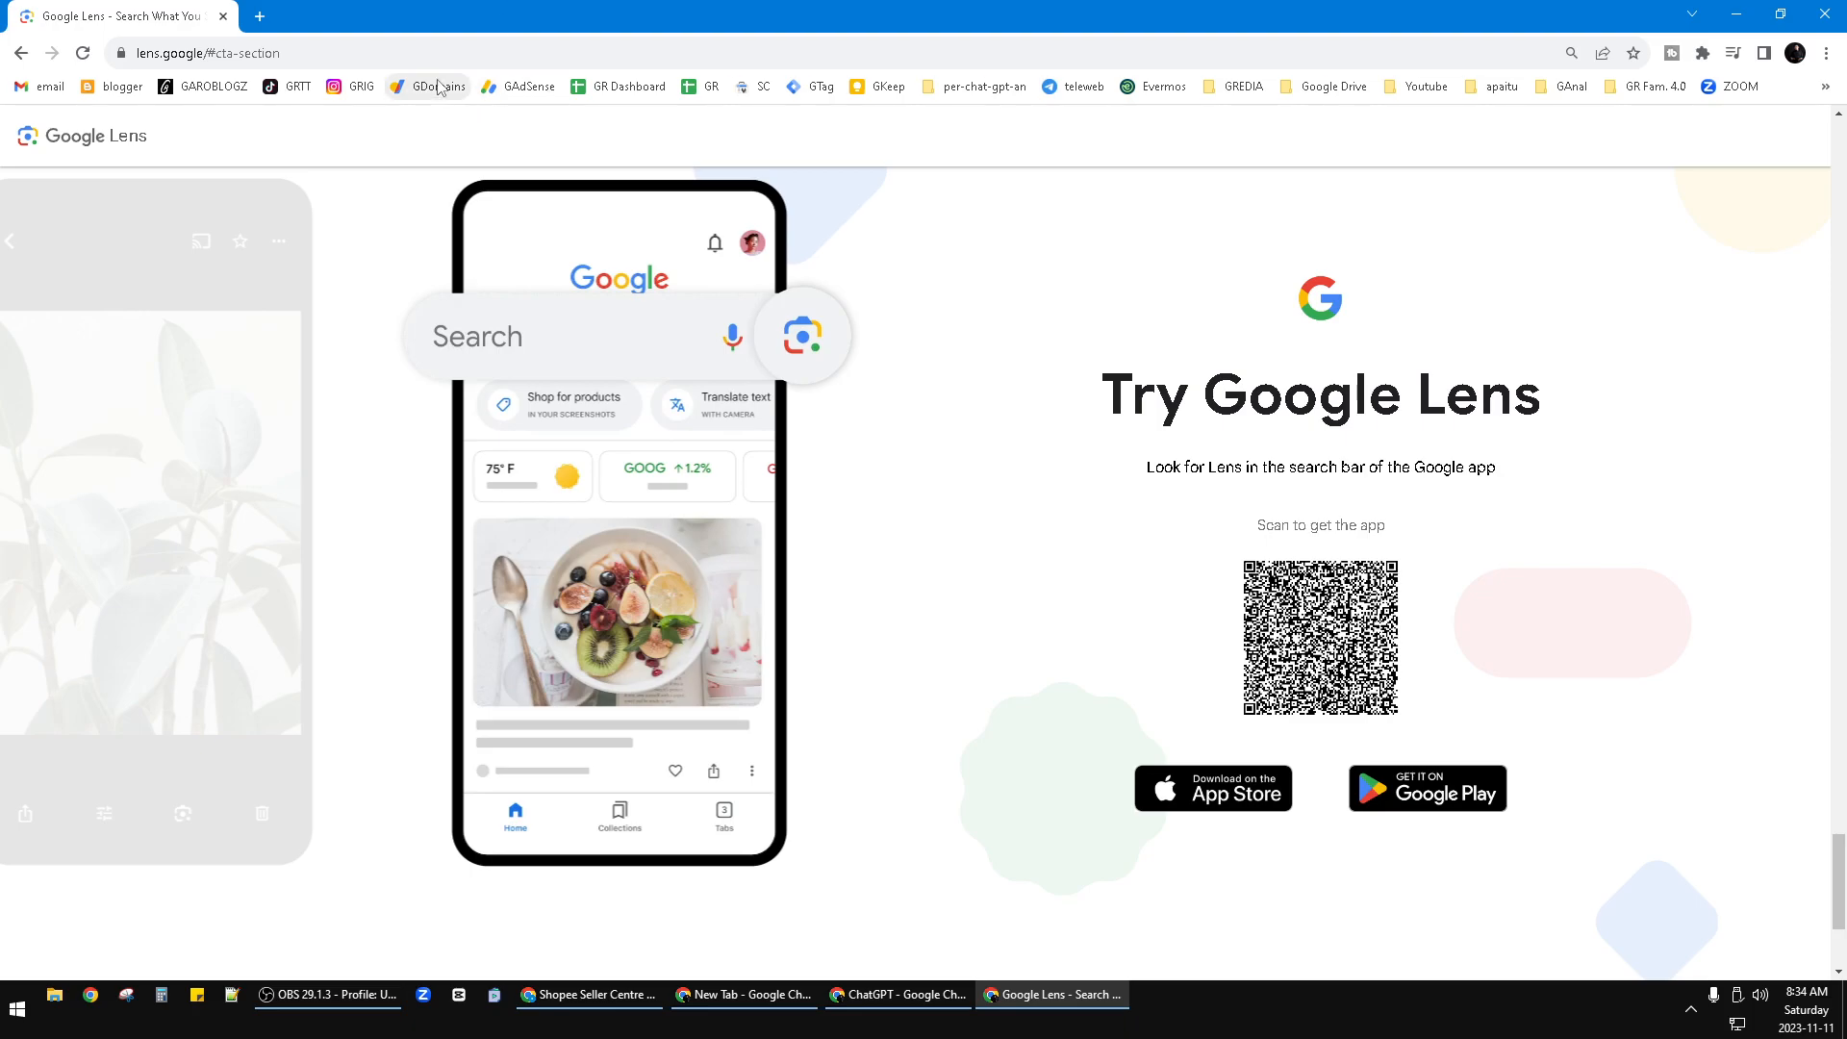
mouse_move(258, 16)
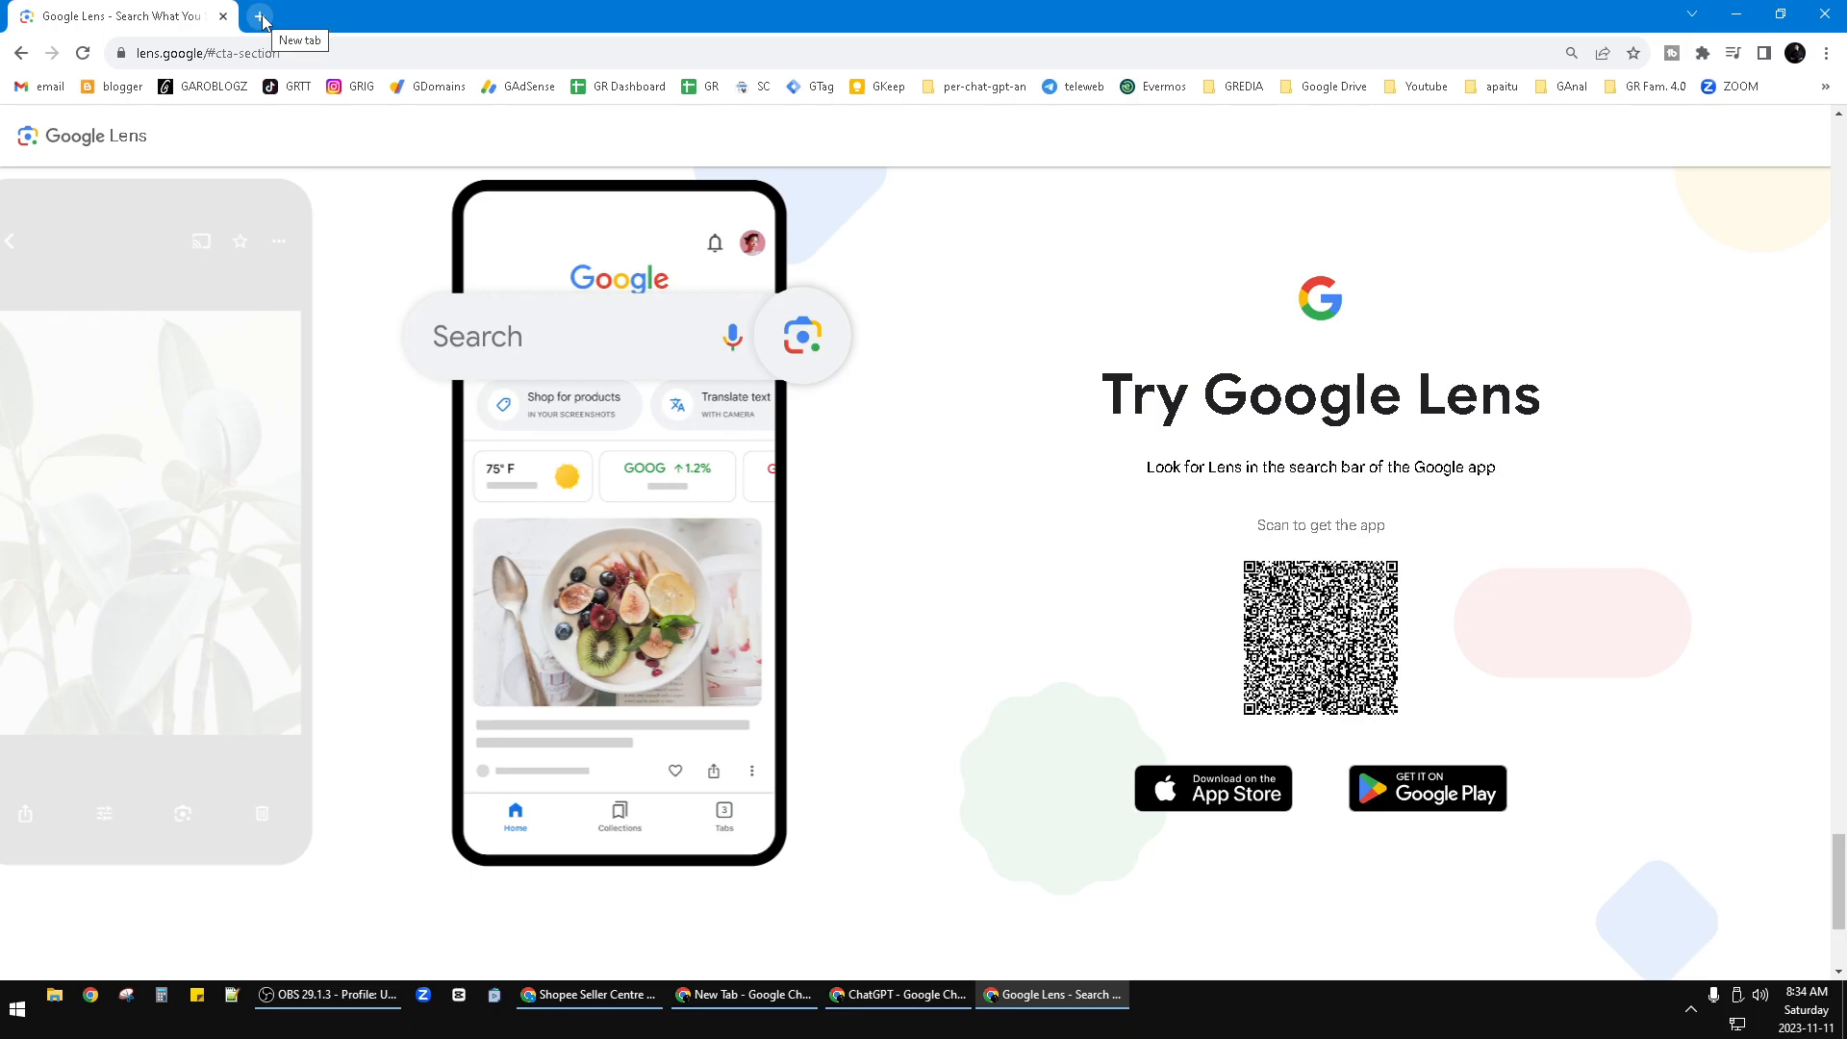
- Start a new tab with the Google home page and focus its search box
click(258, 21)
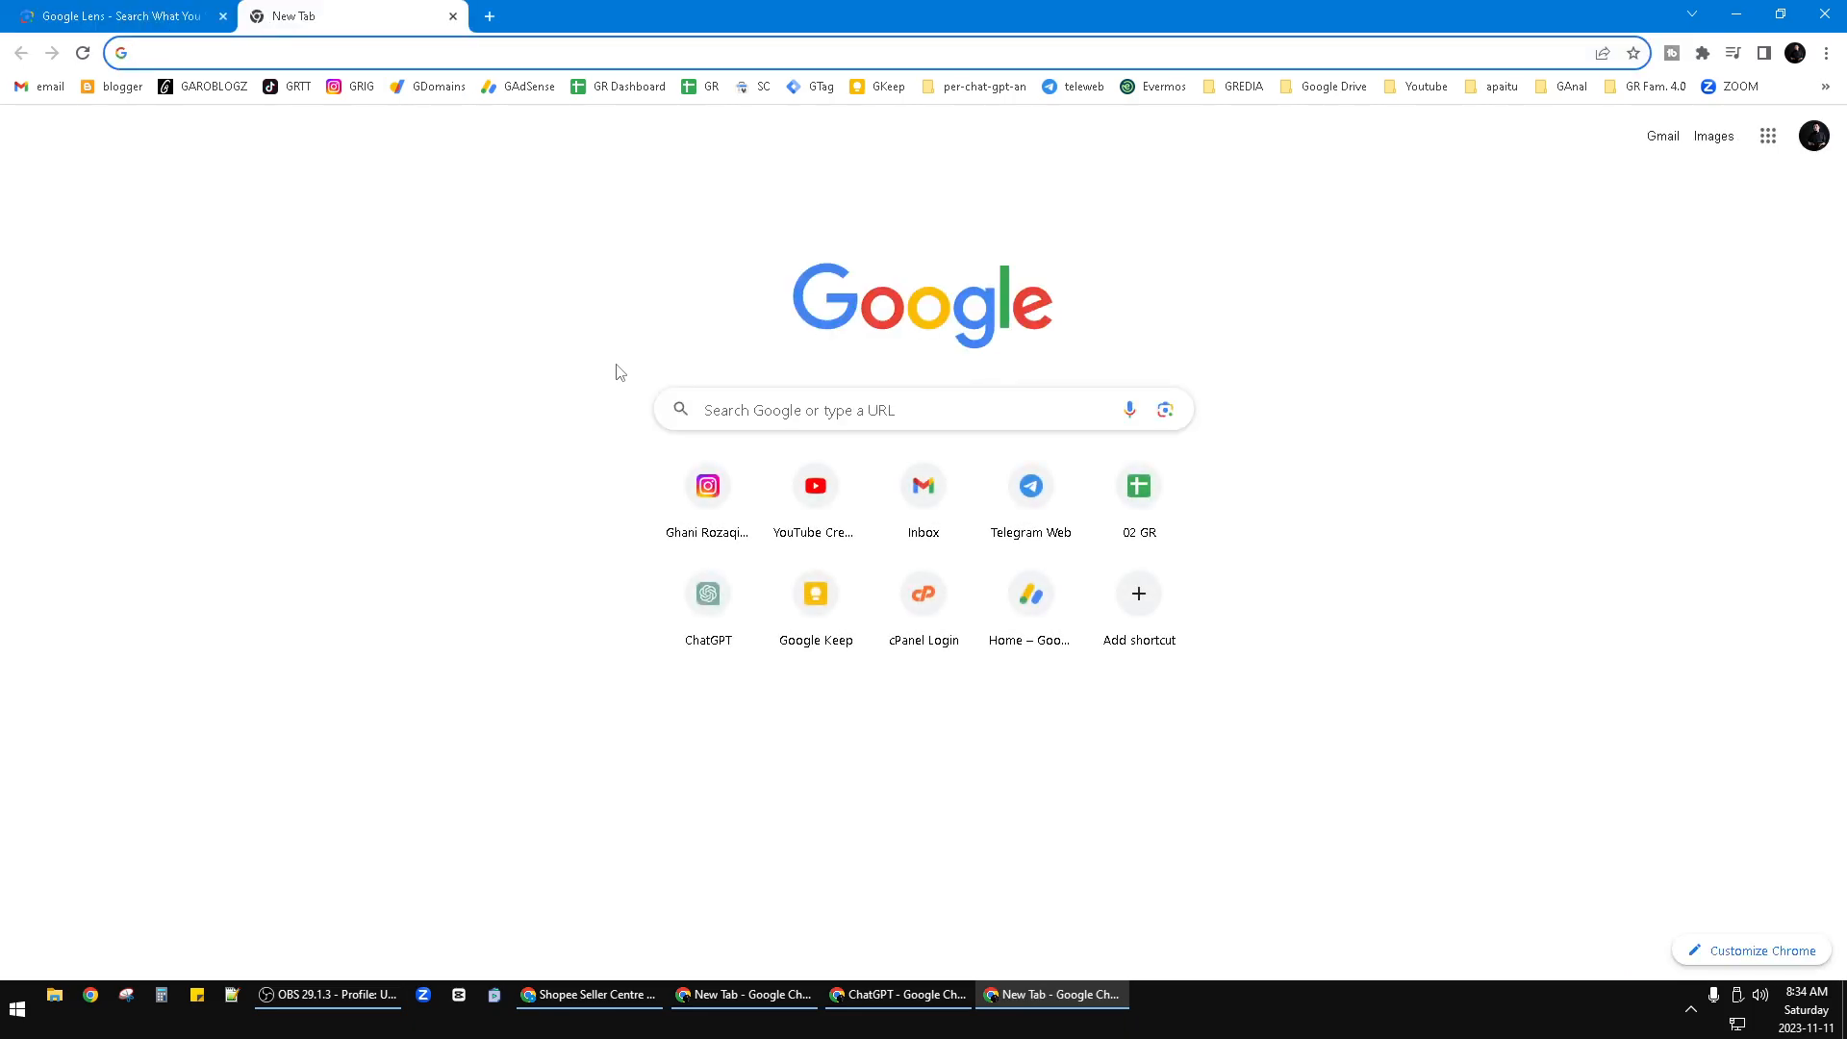
mouse_move(1163, 410)
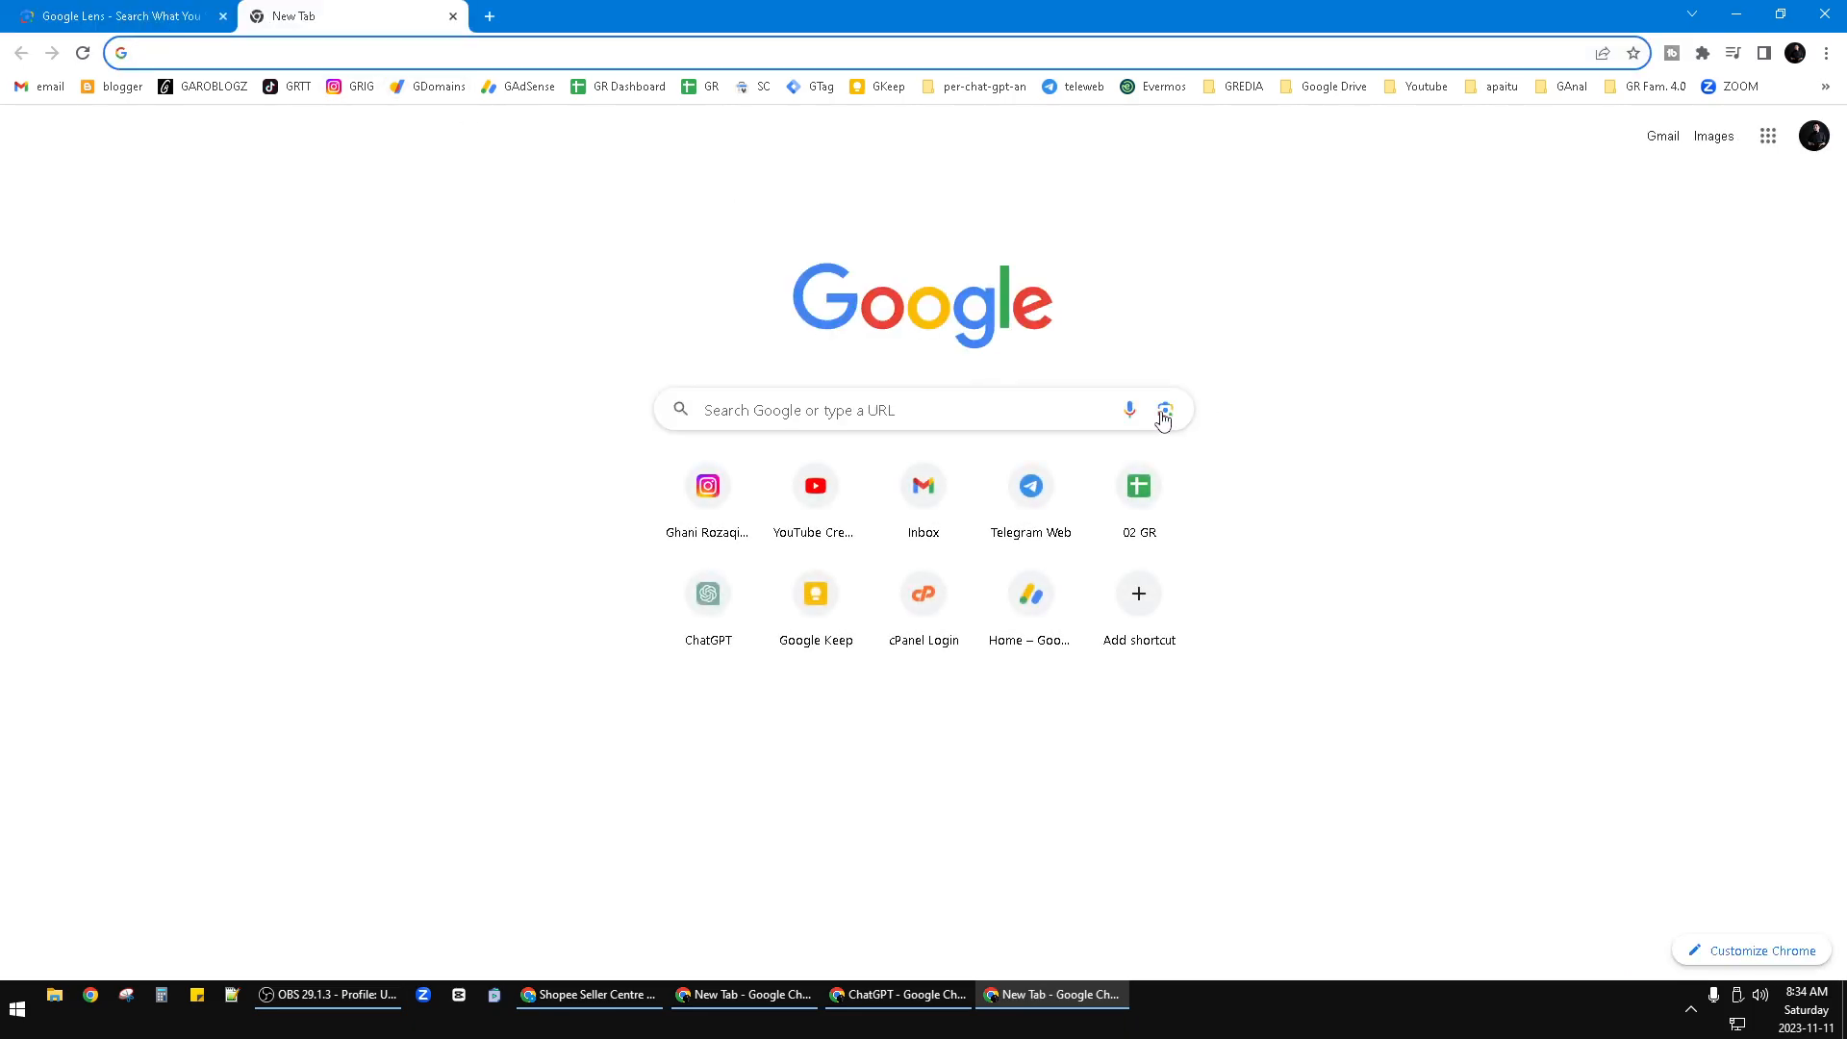
mouse_move(1164, 409)
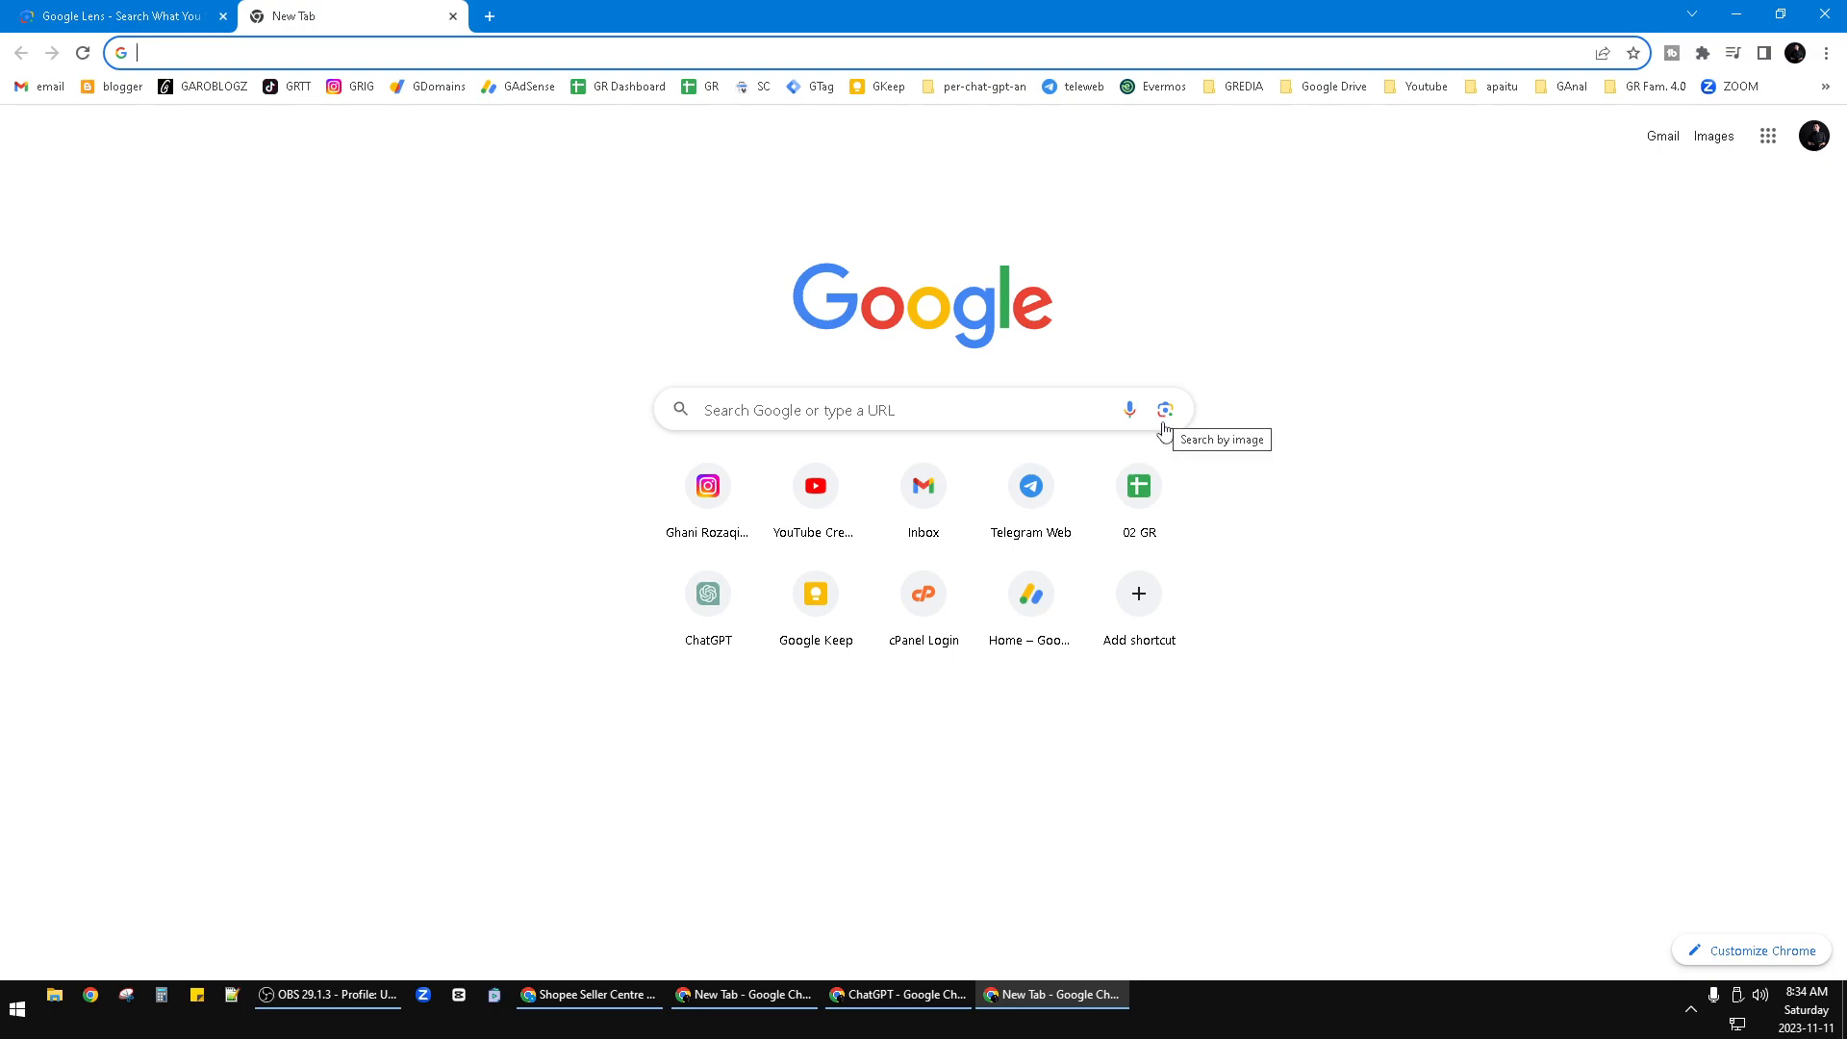
click(1165, 410)
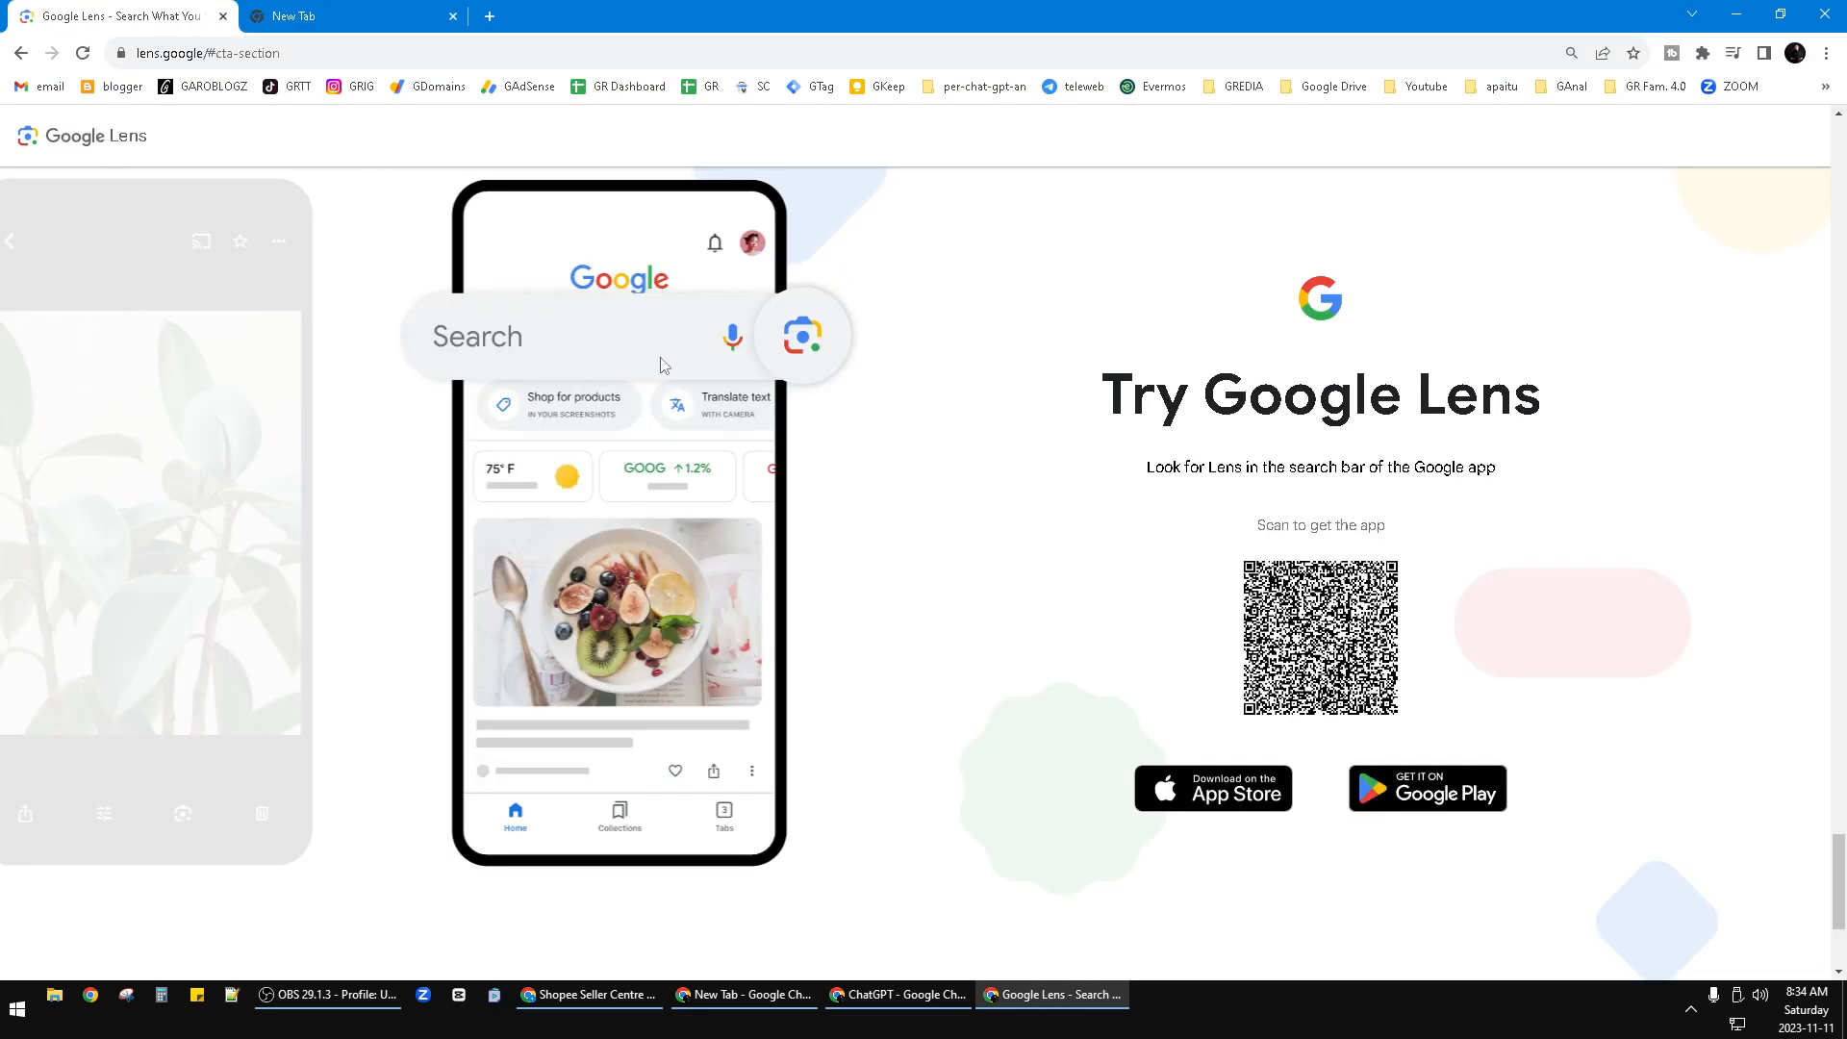
mouse_move(781, 364)
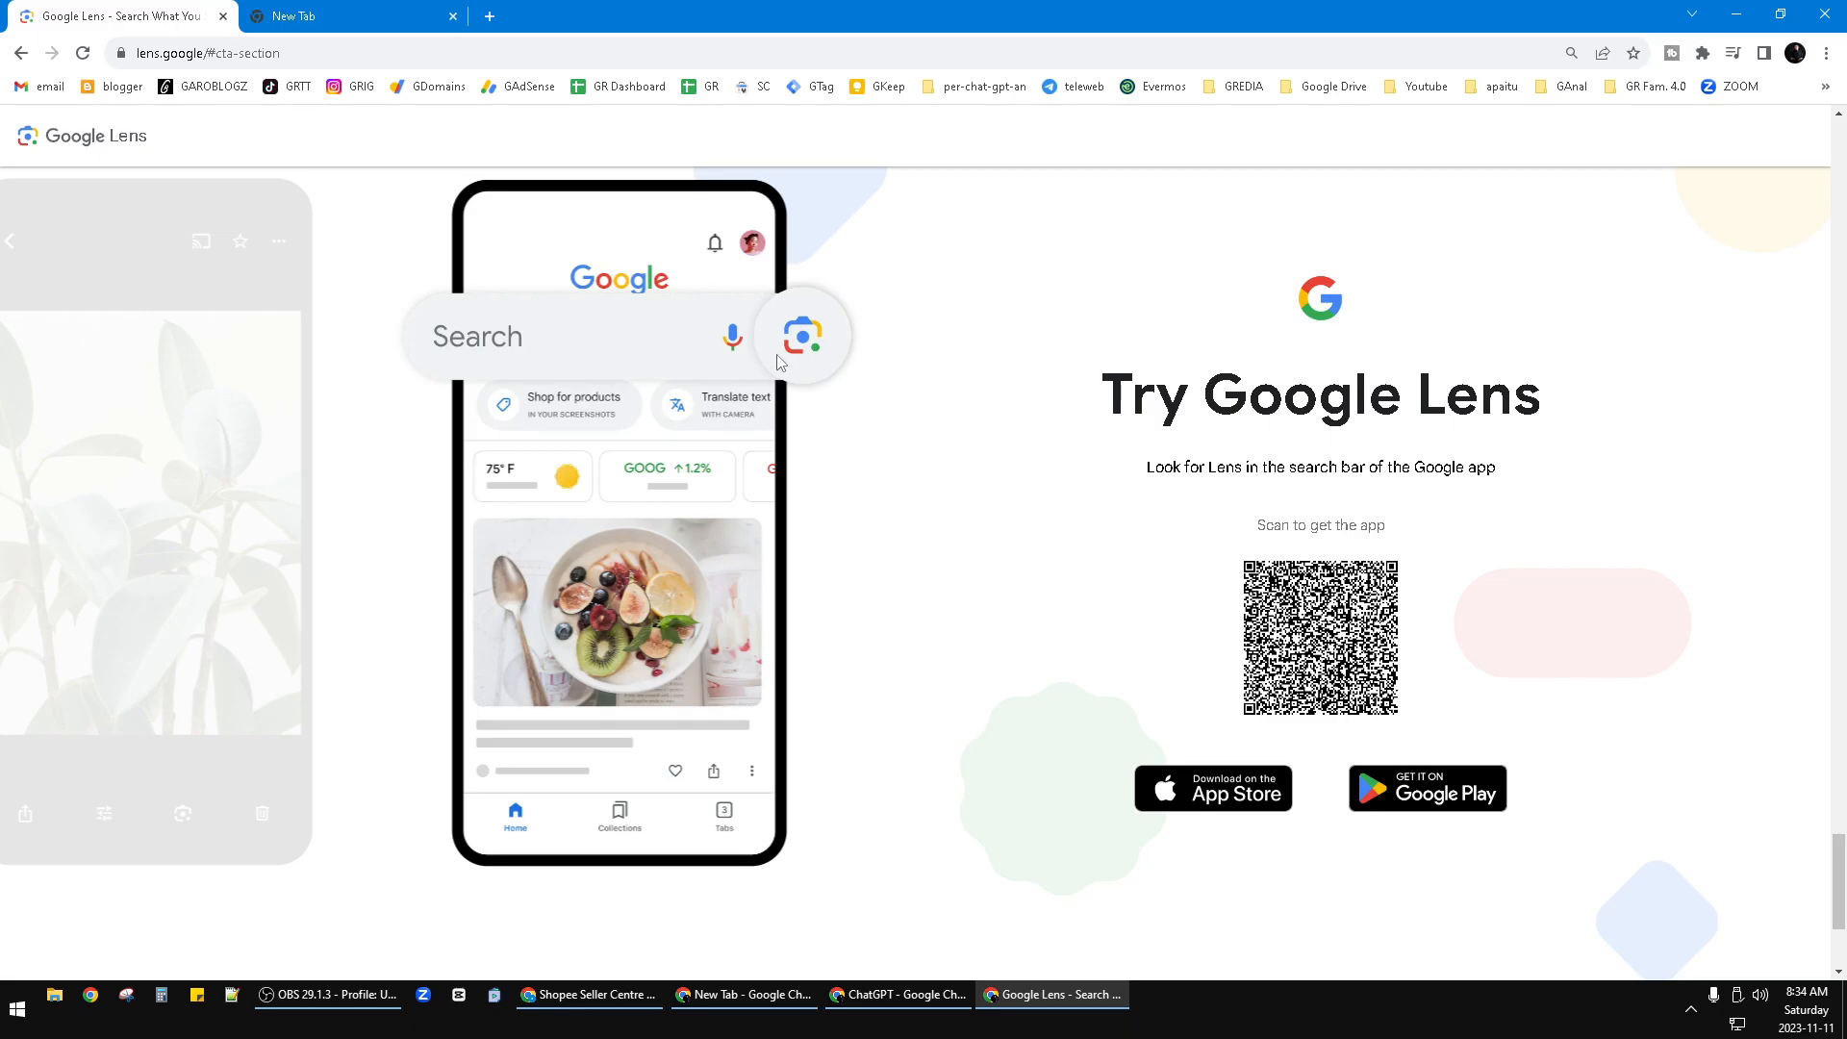
mouse_move(810, 379)
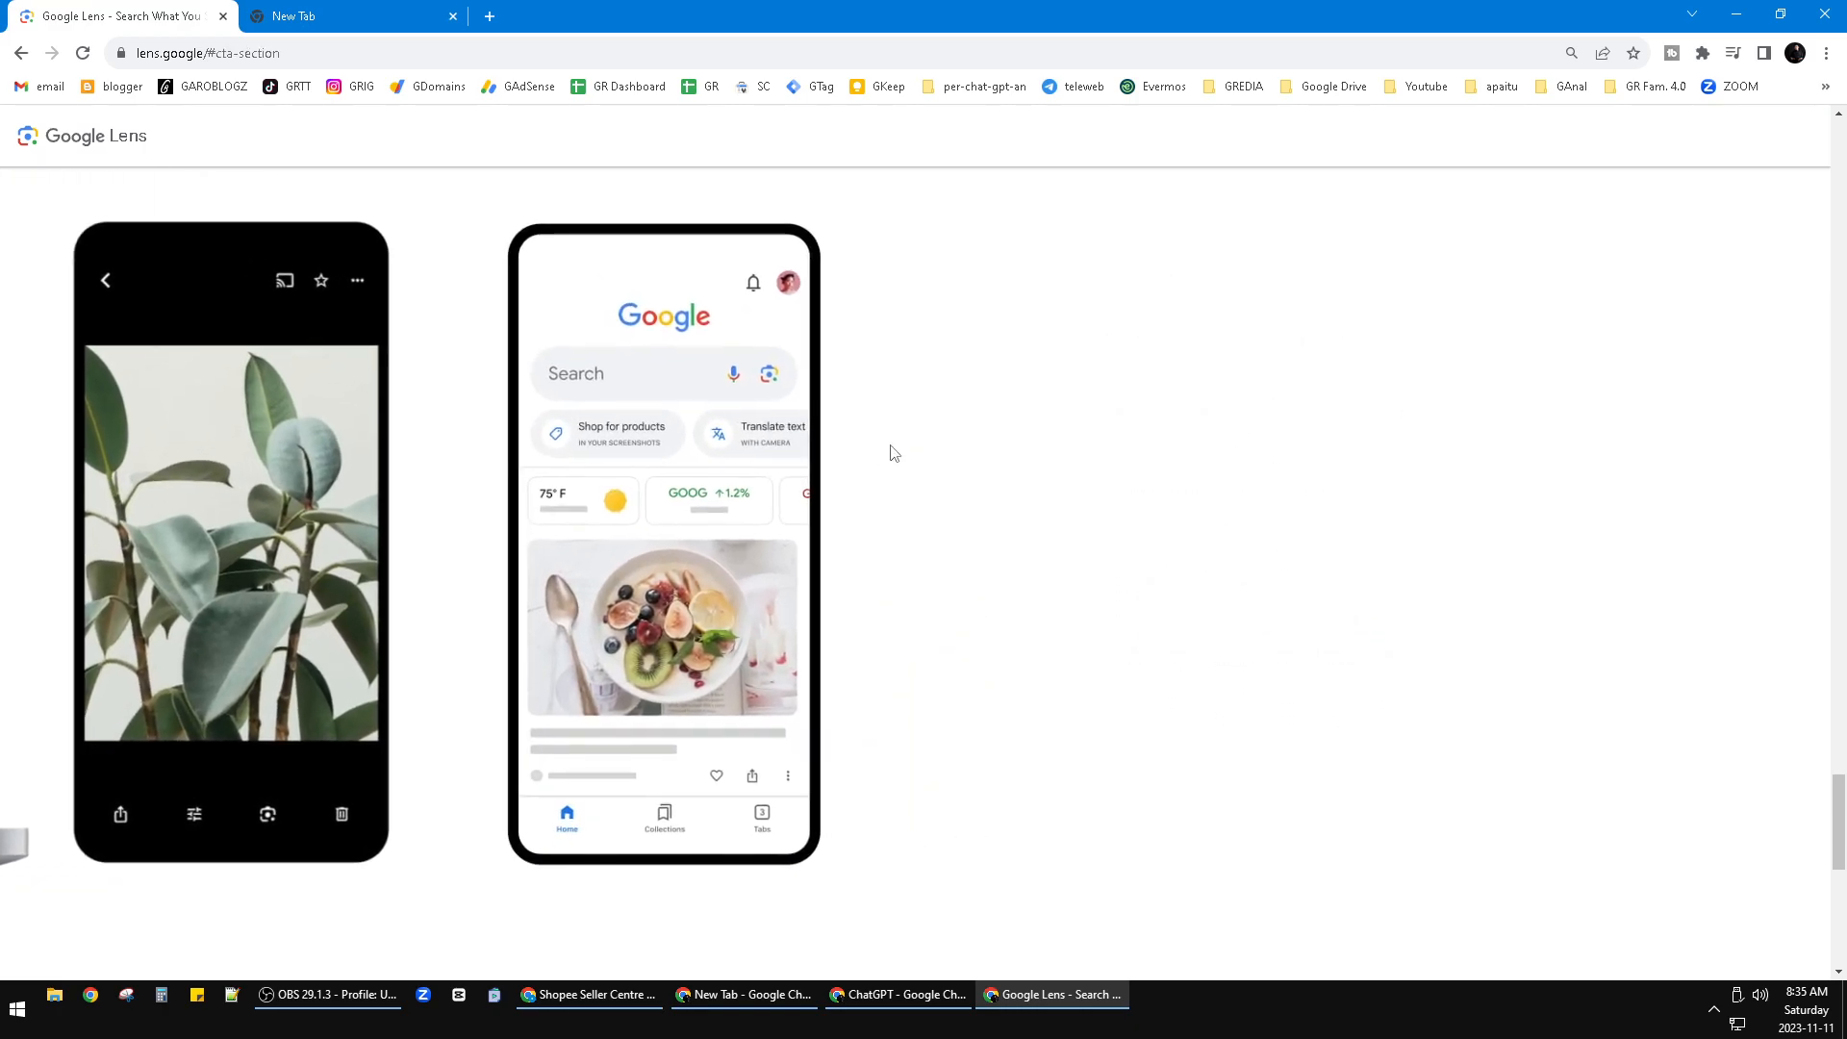
scroll(down, 3)
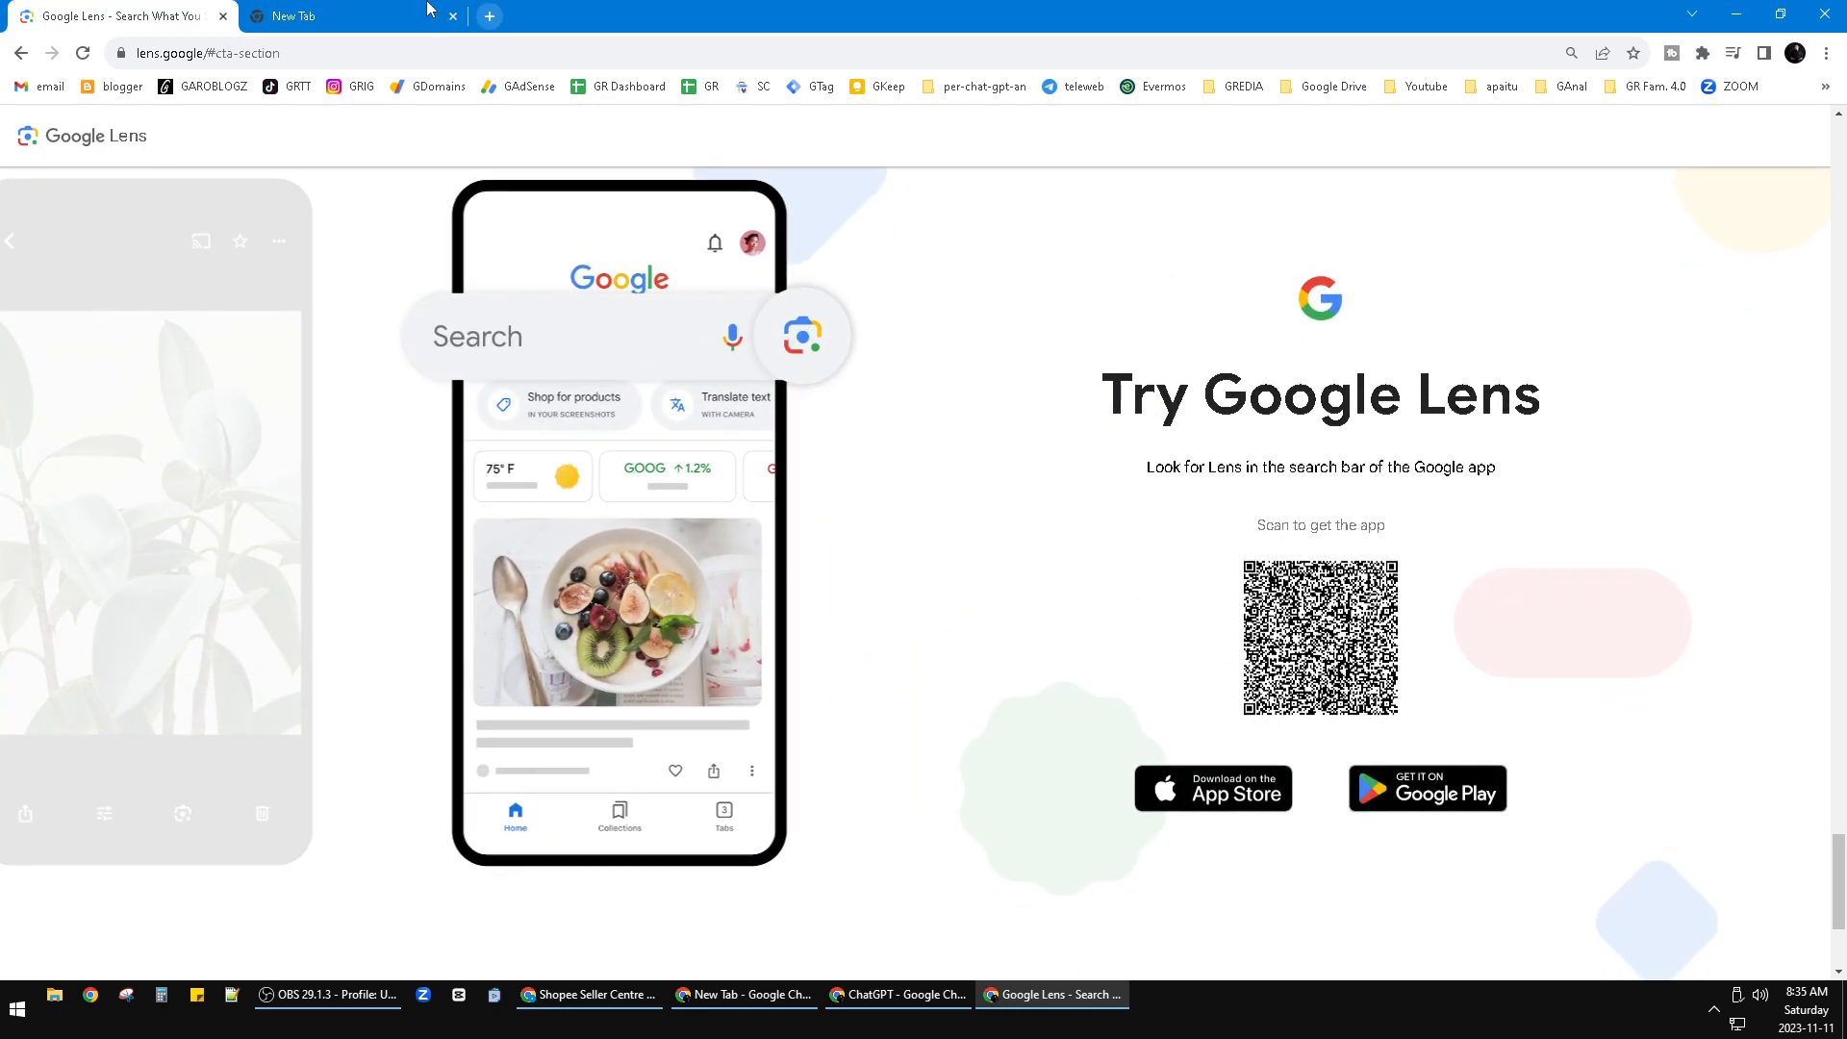
click(294, 15)
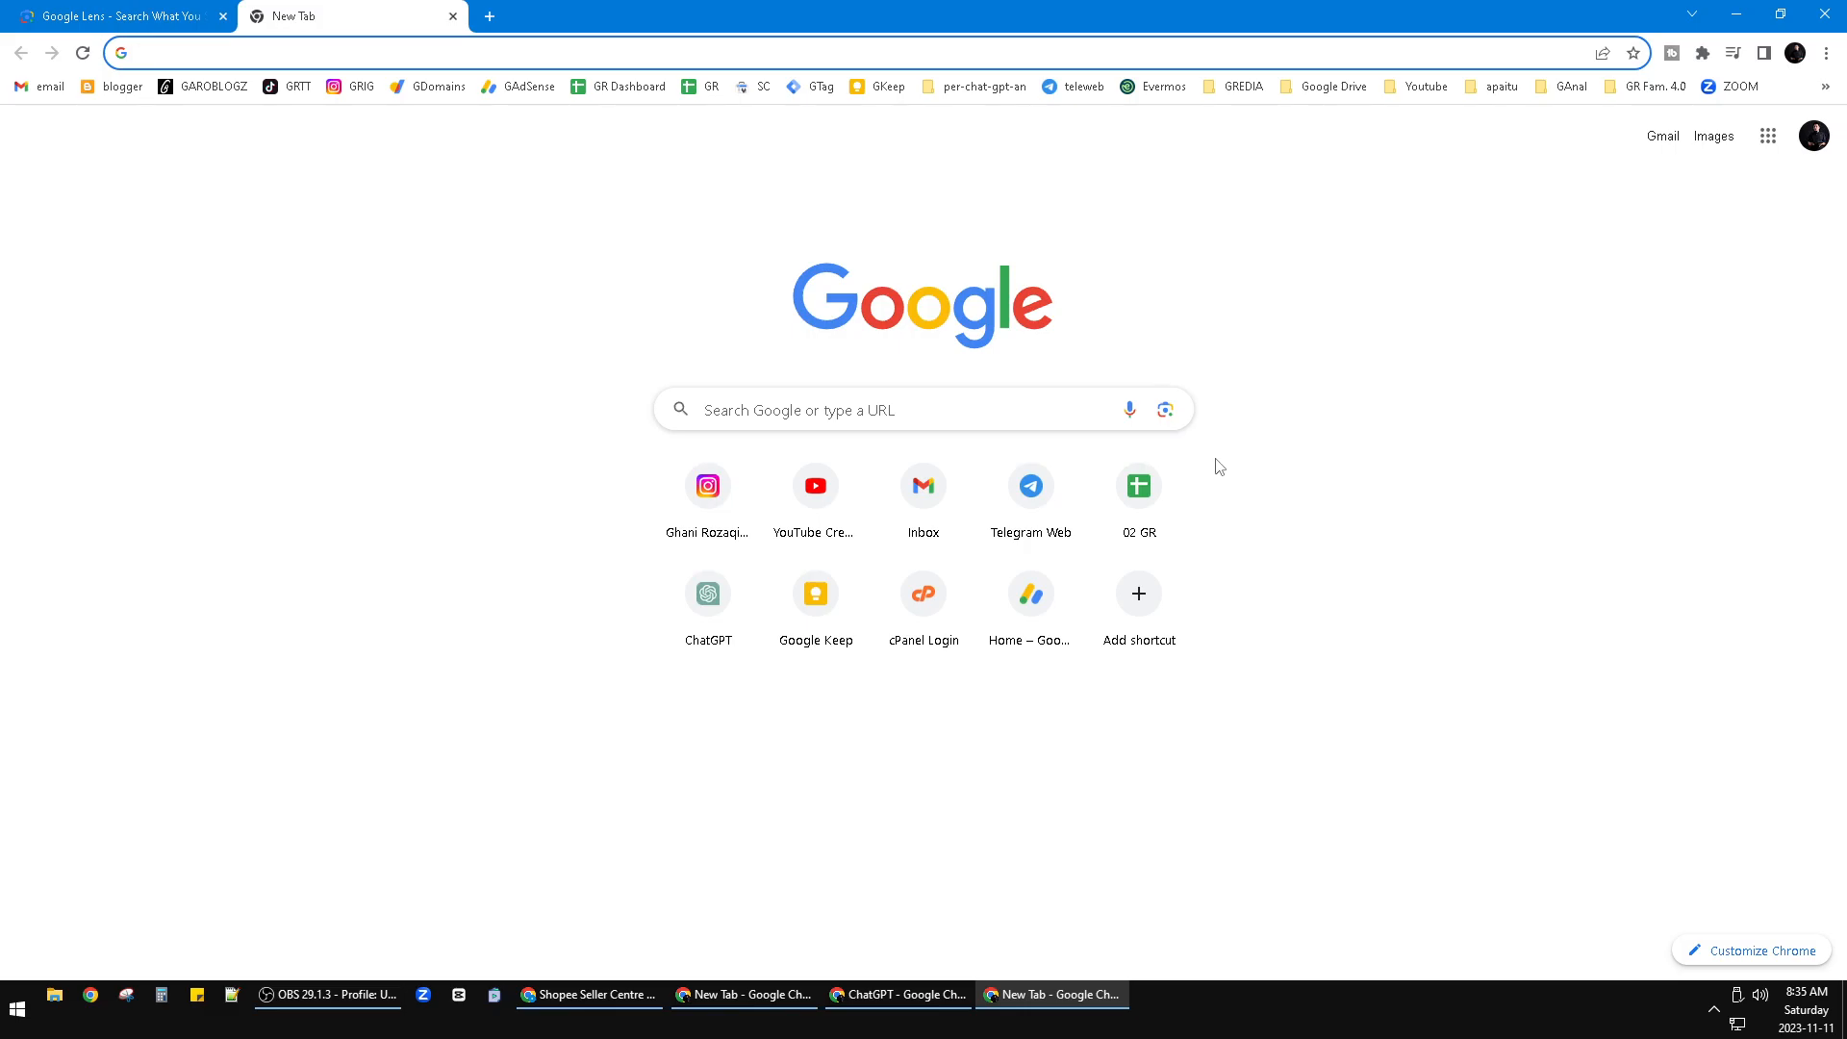
mouse_move(954, 379)
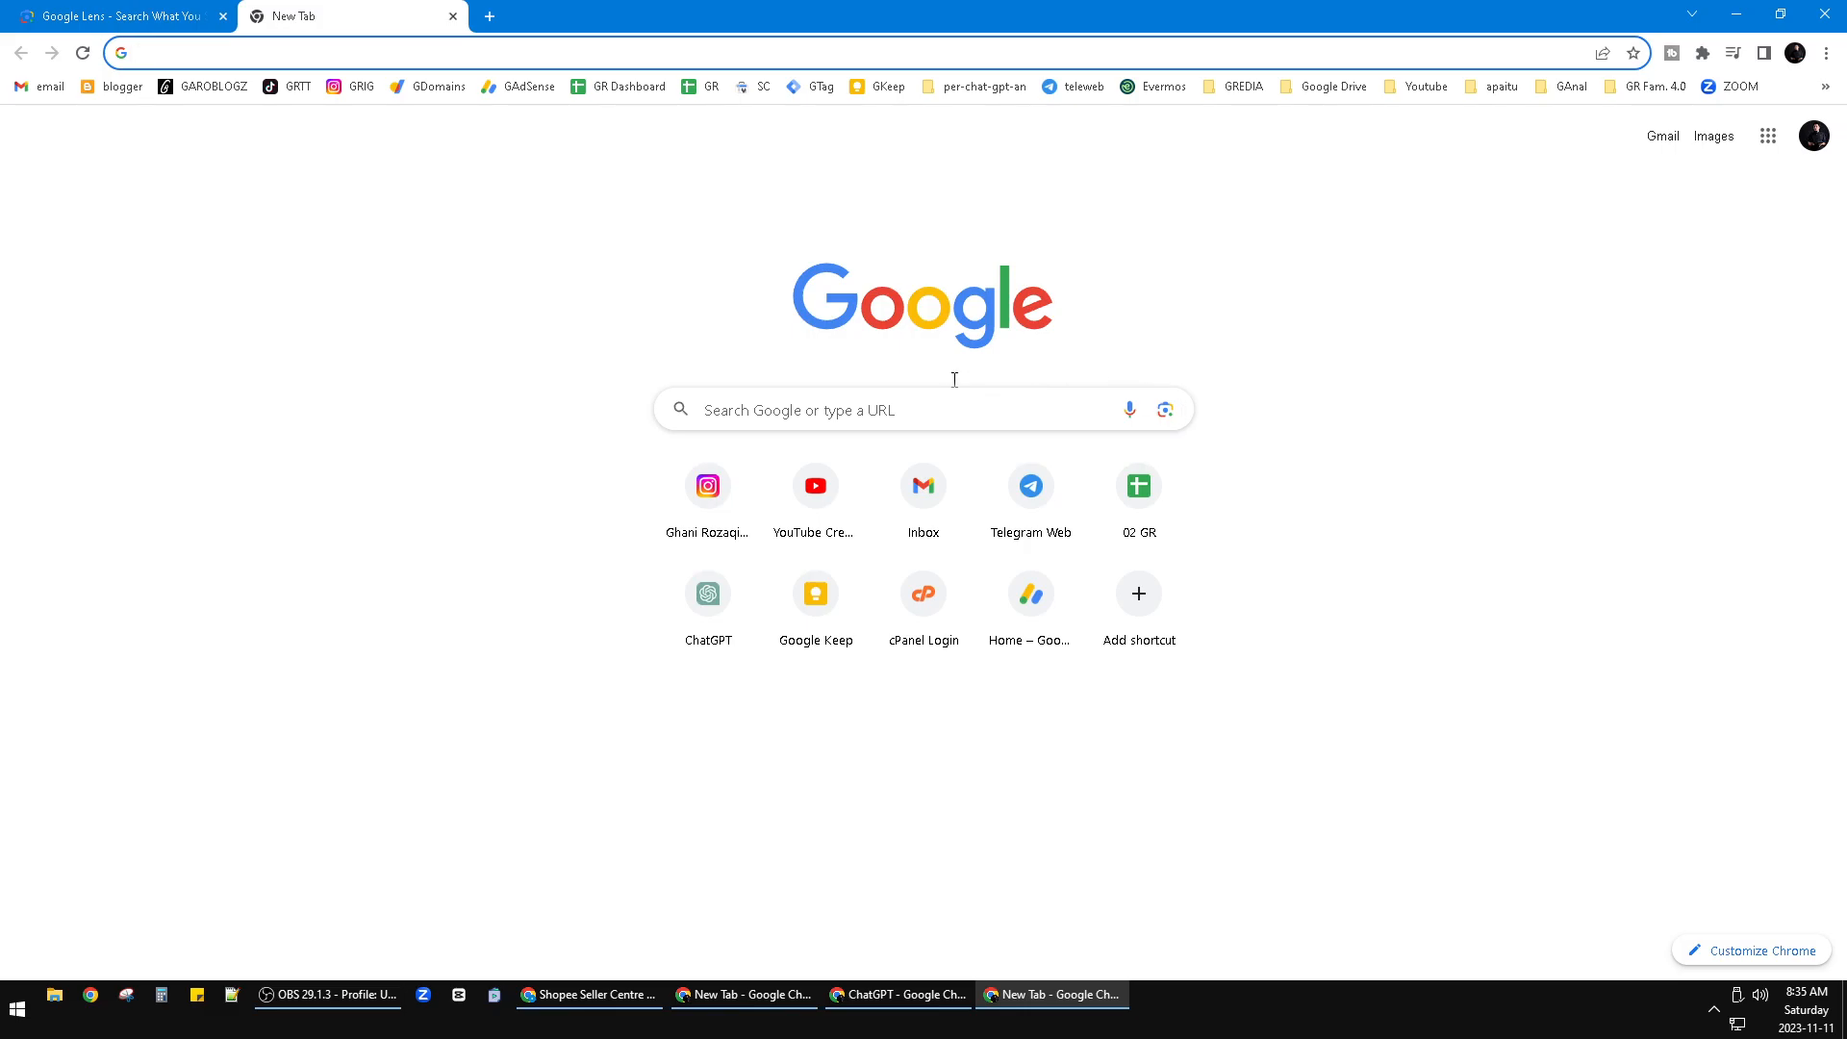
click(883, 408)
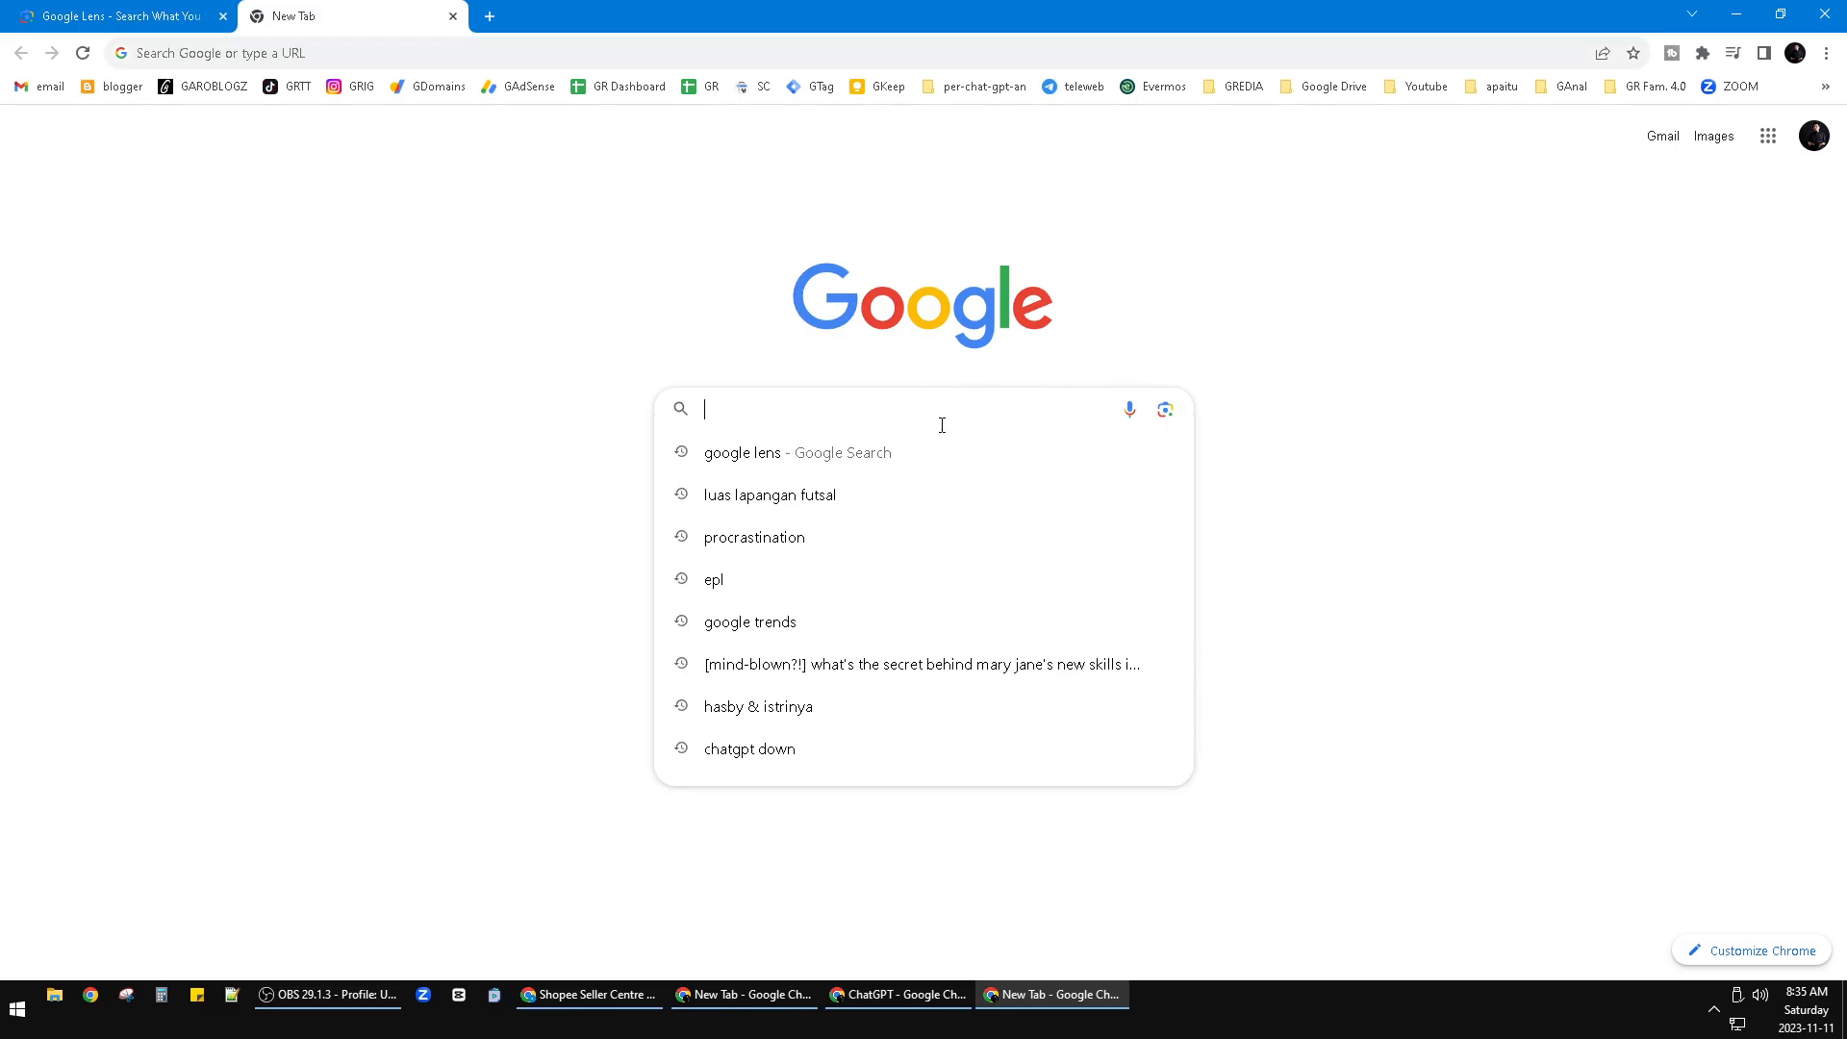
- Search Google for 'google' and start a search by image with Lens
text(google)
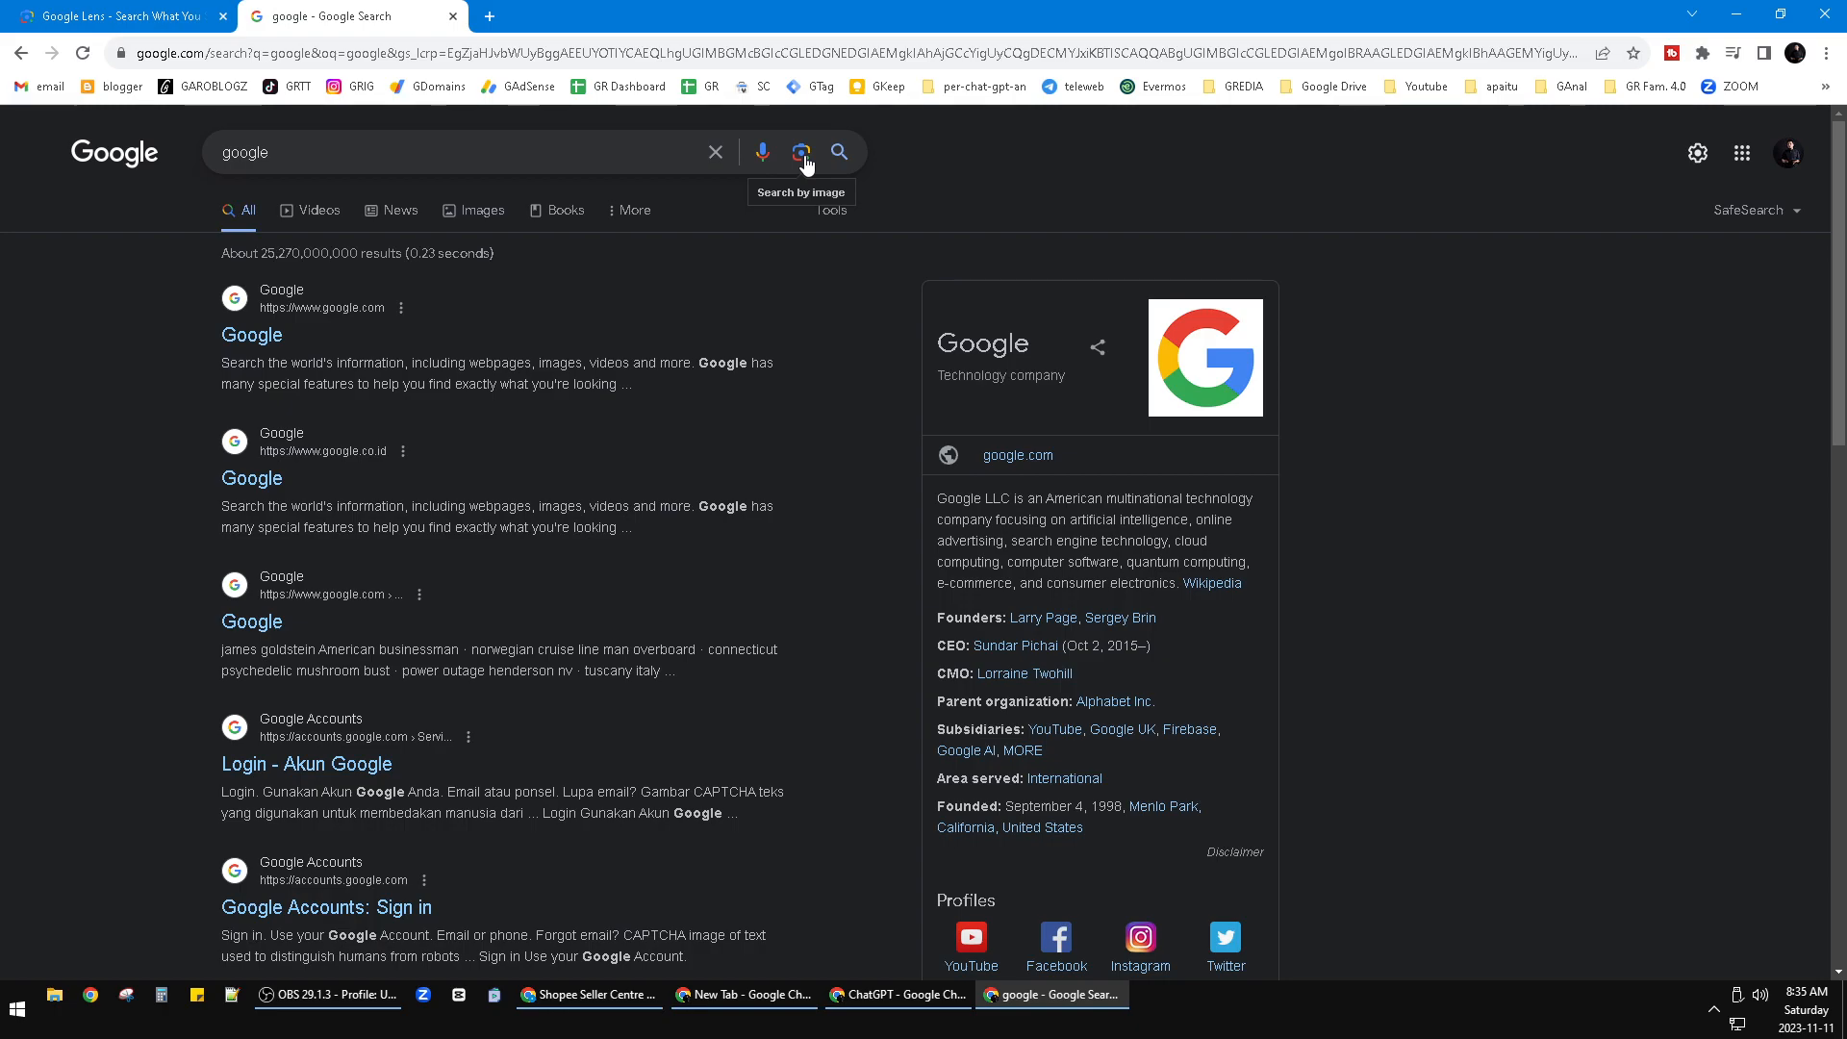
click(802, 152)
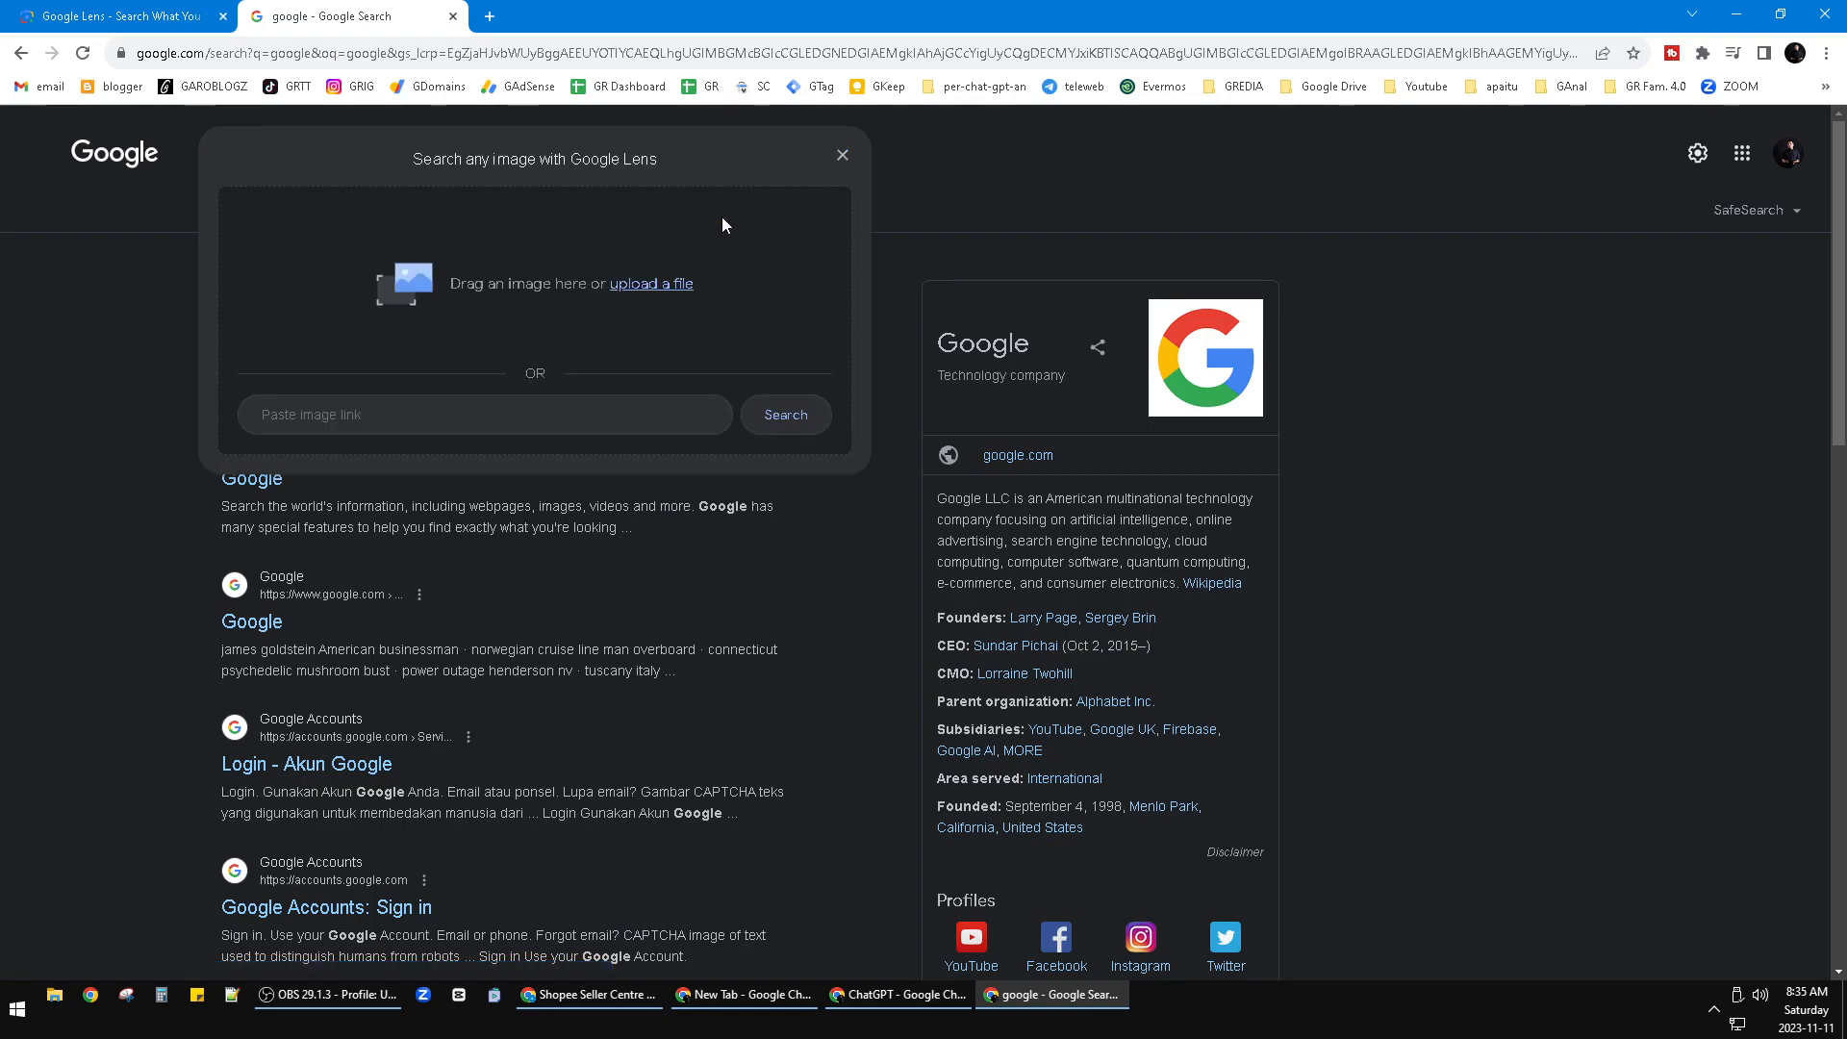
mouse_move(633, 290)
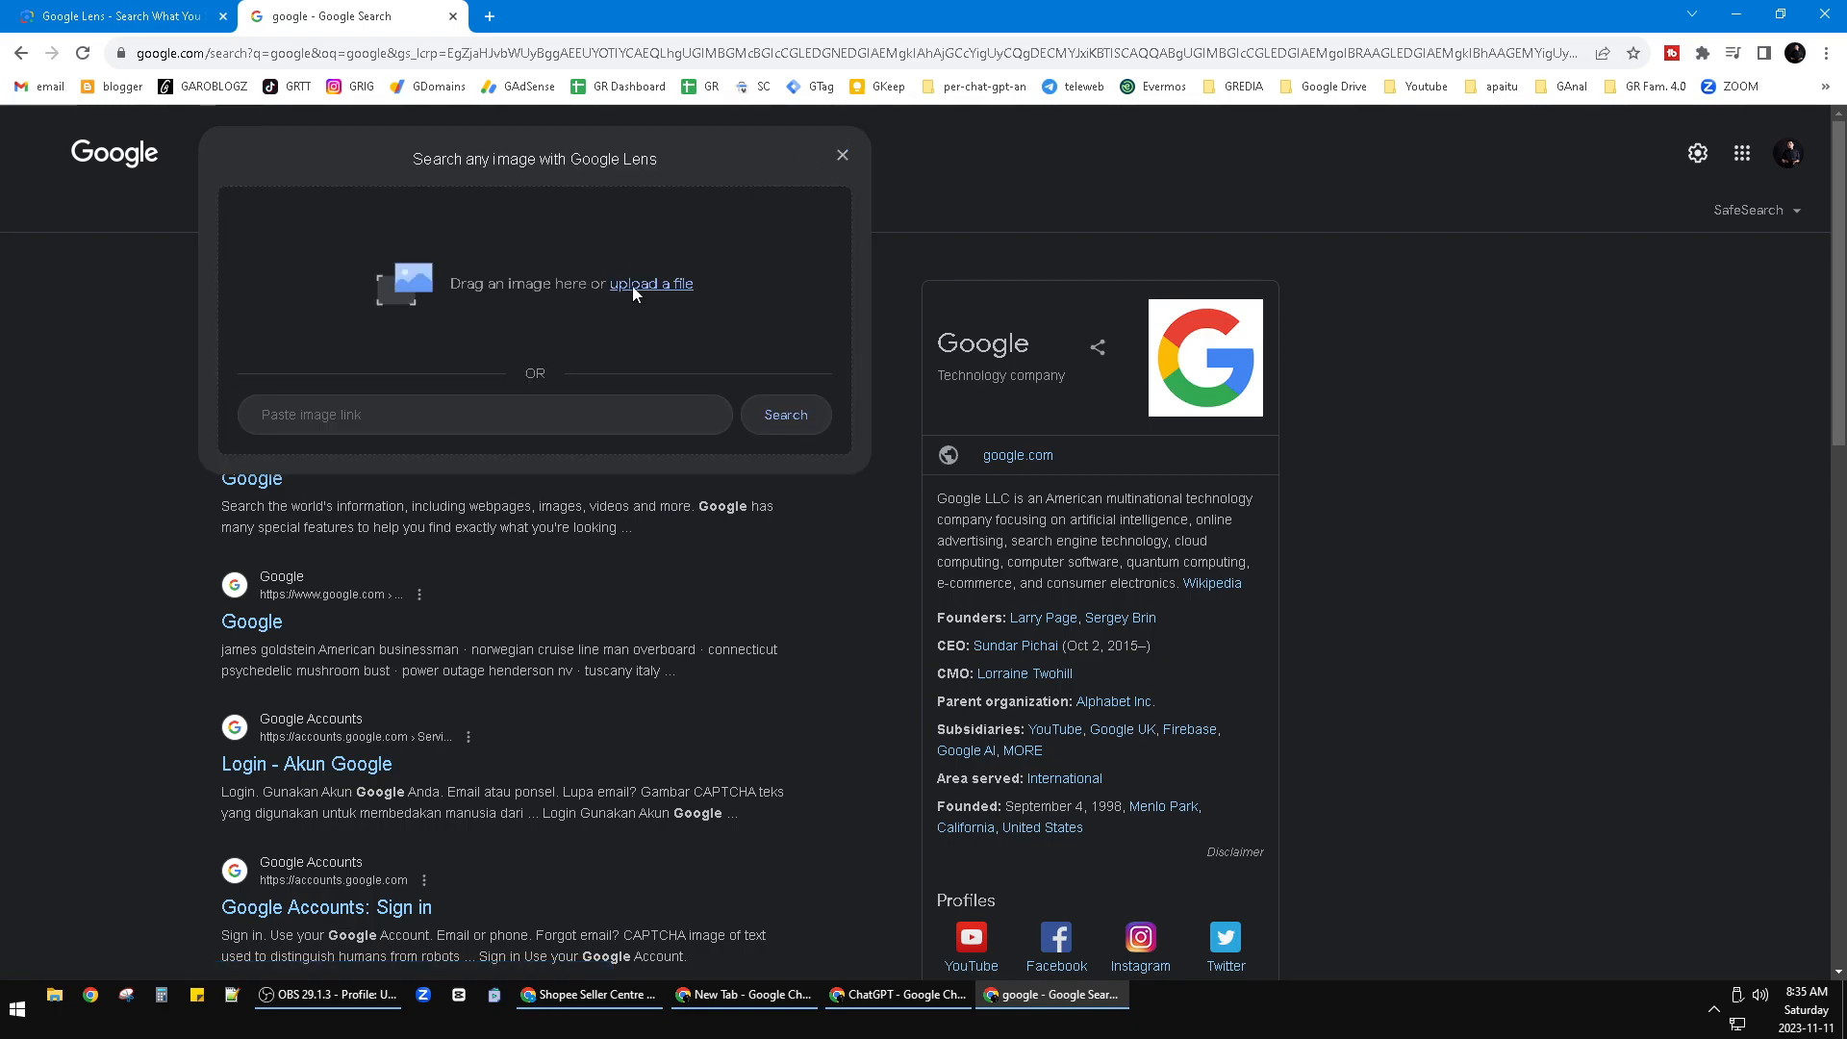
- Upload the Spider-Man picture from the computer to get visually matching results
click(650, 285)
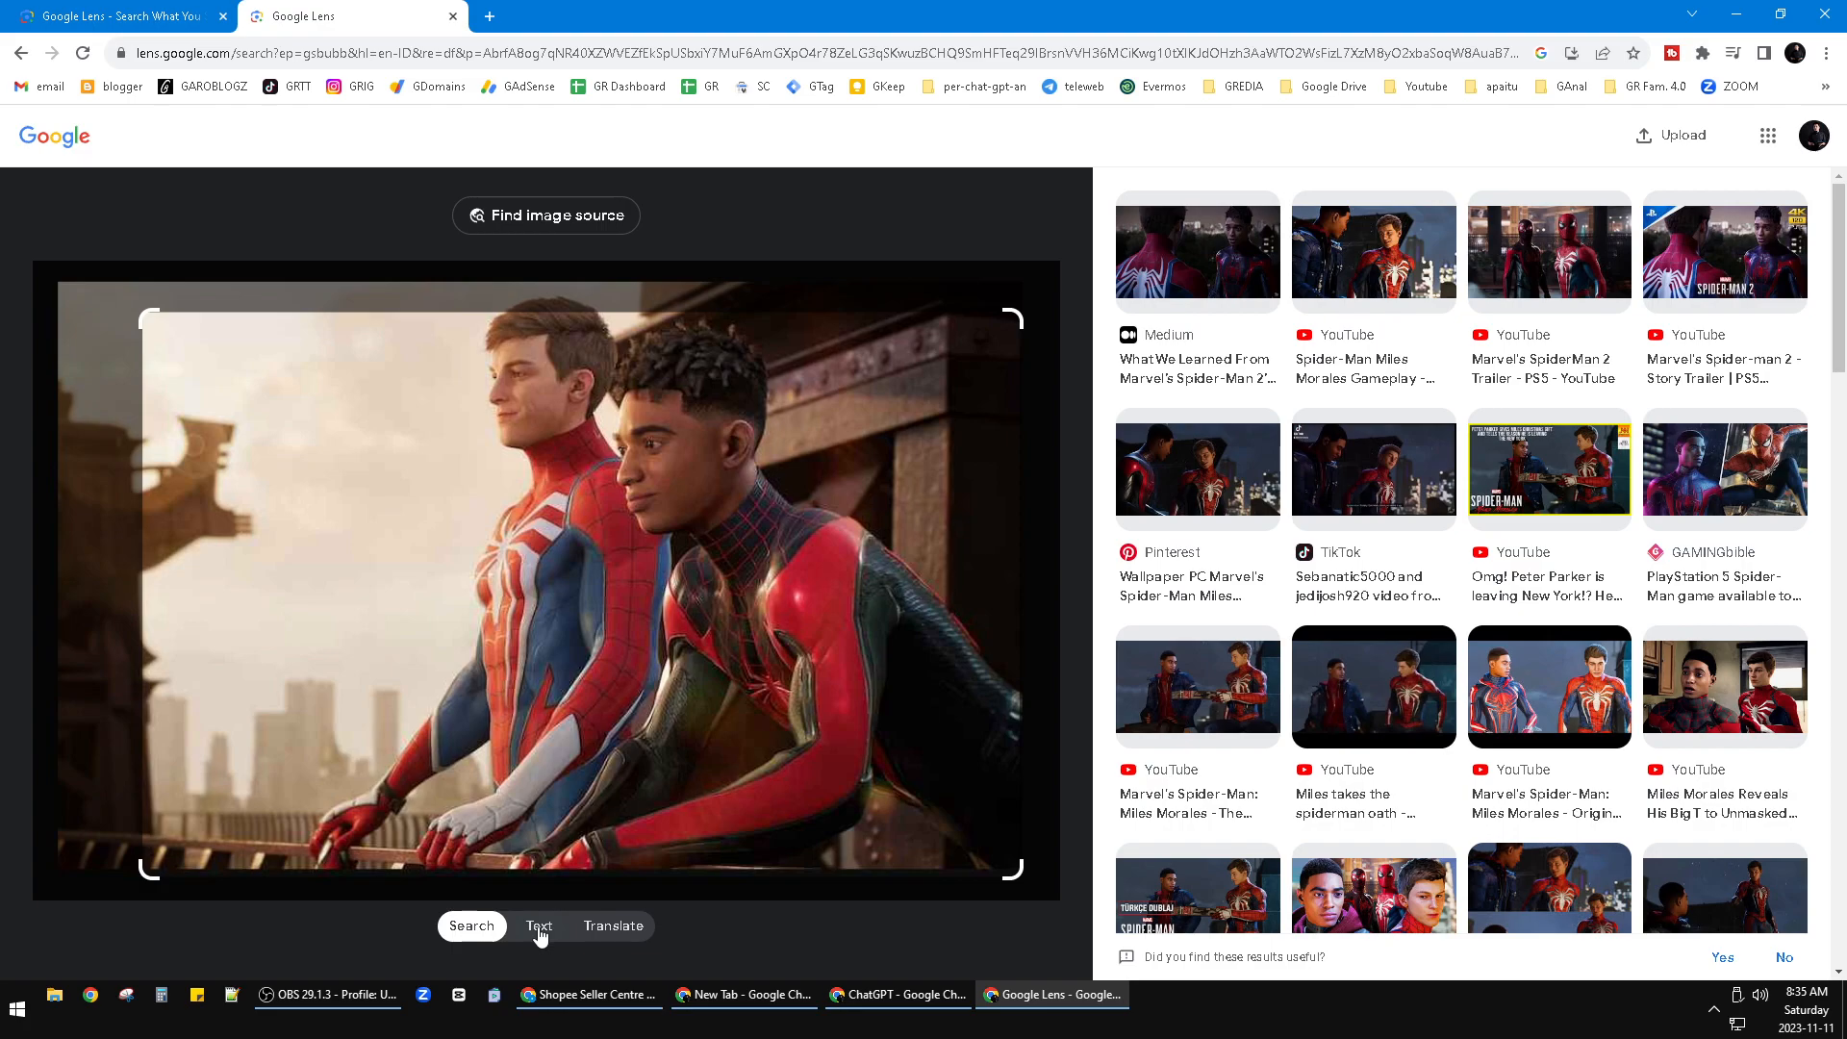
- Switch Lens to Text mode, which reports no text found in the picture
click(538, 925)
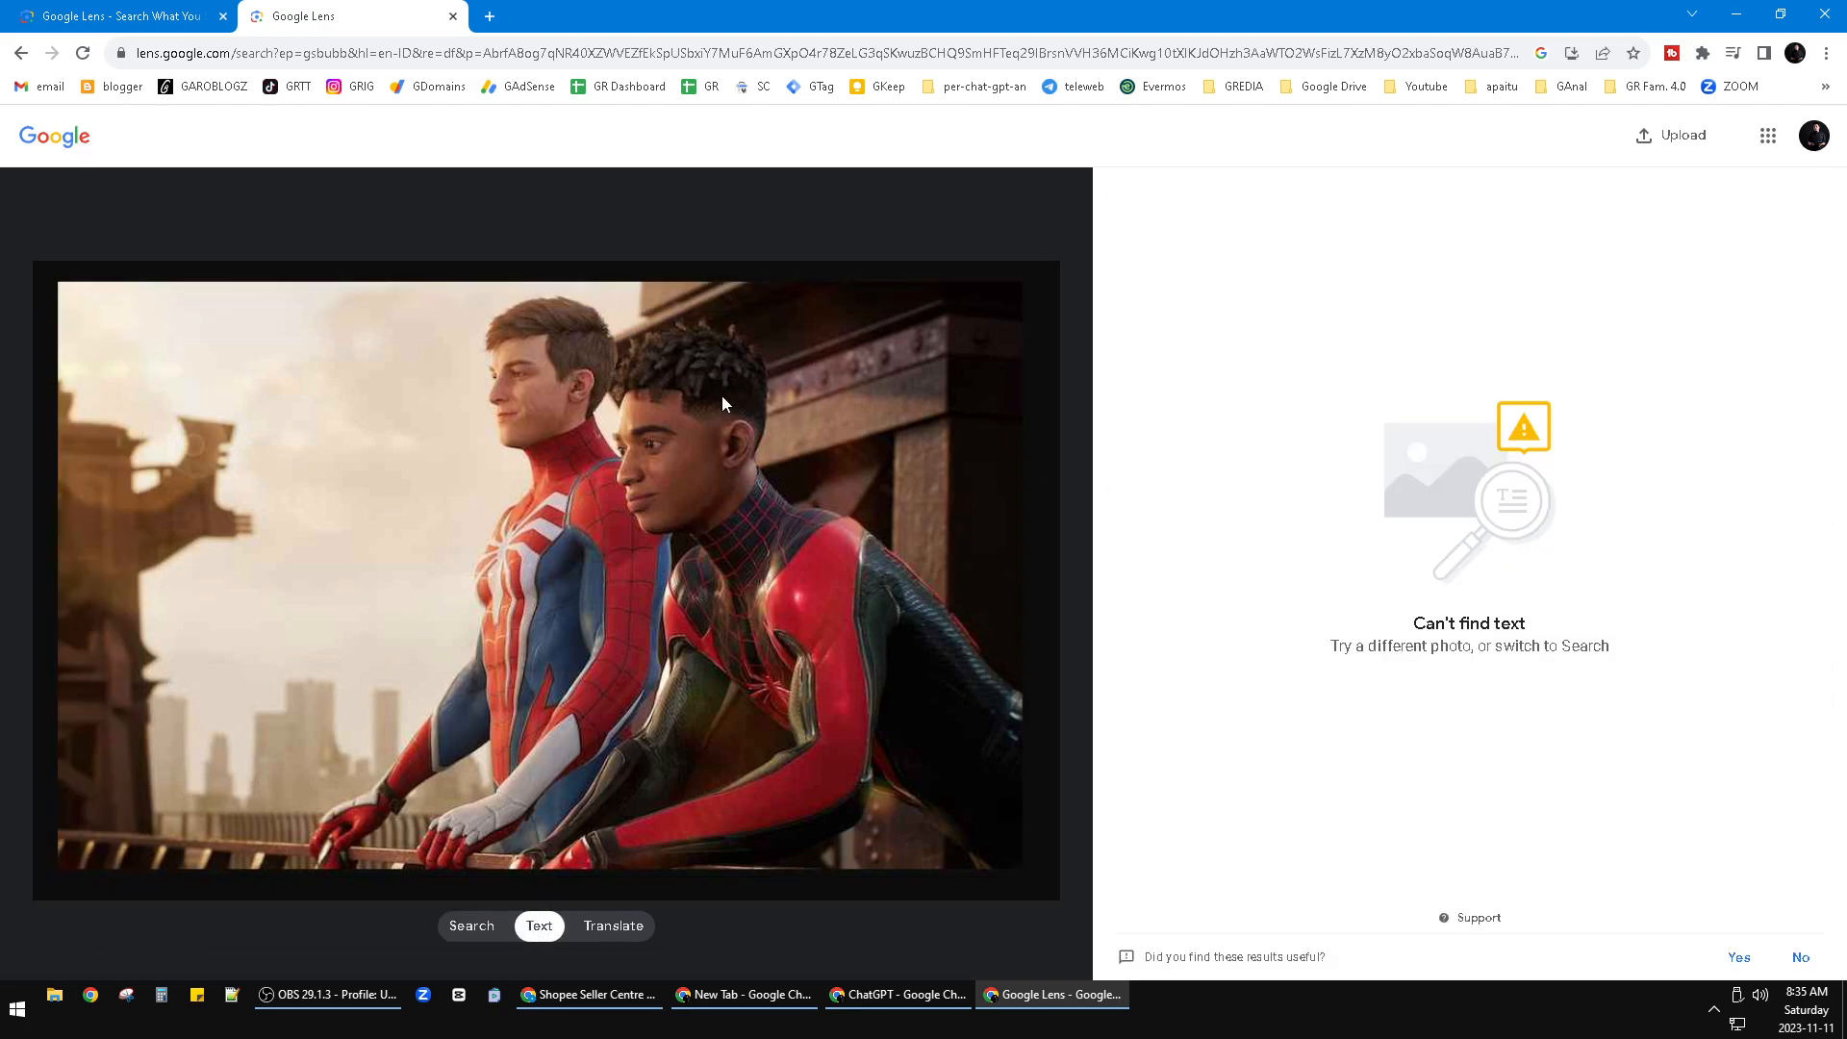
mouse_move(984, 556)
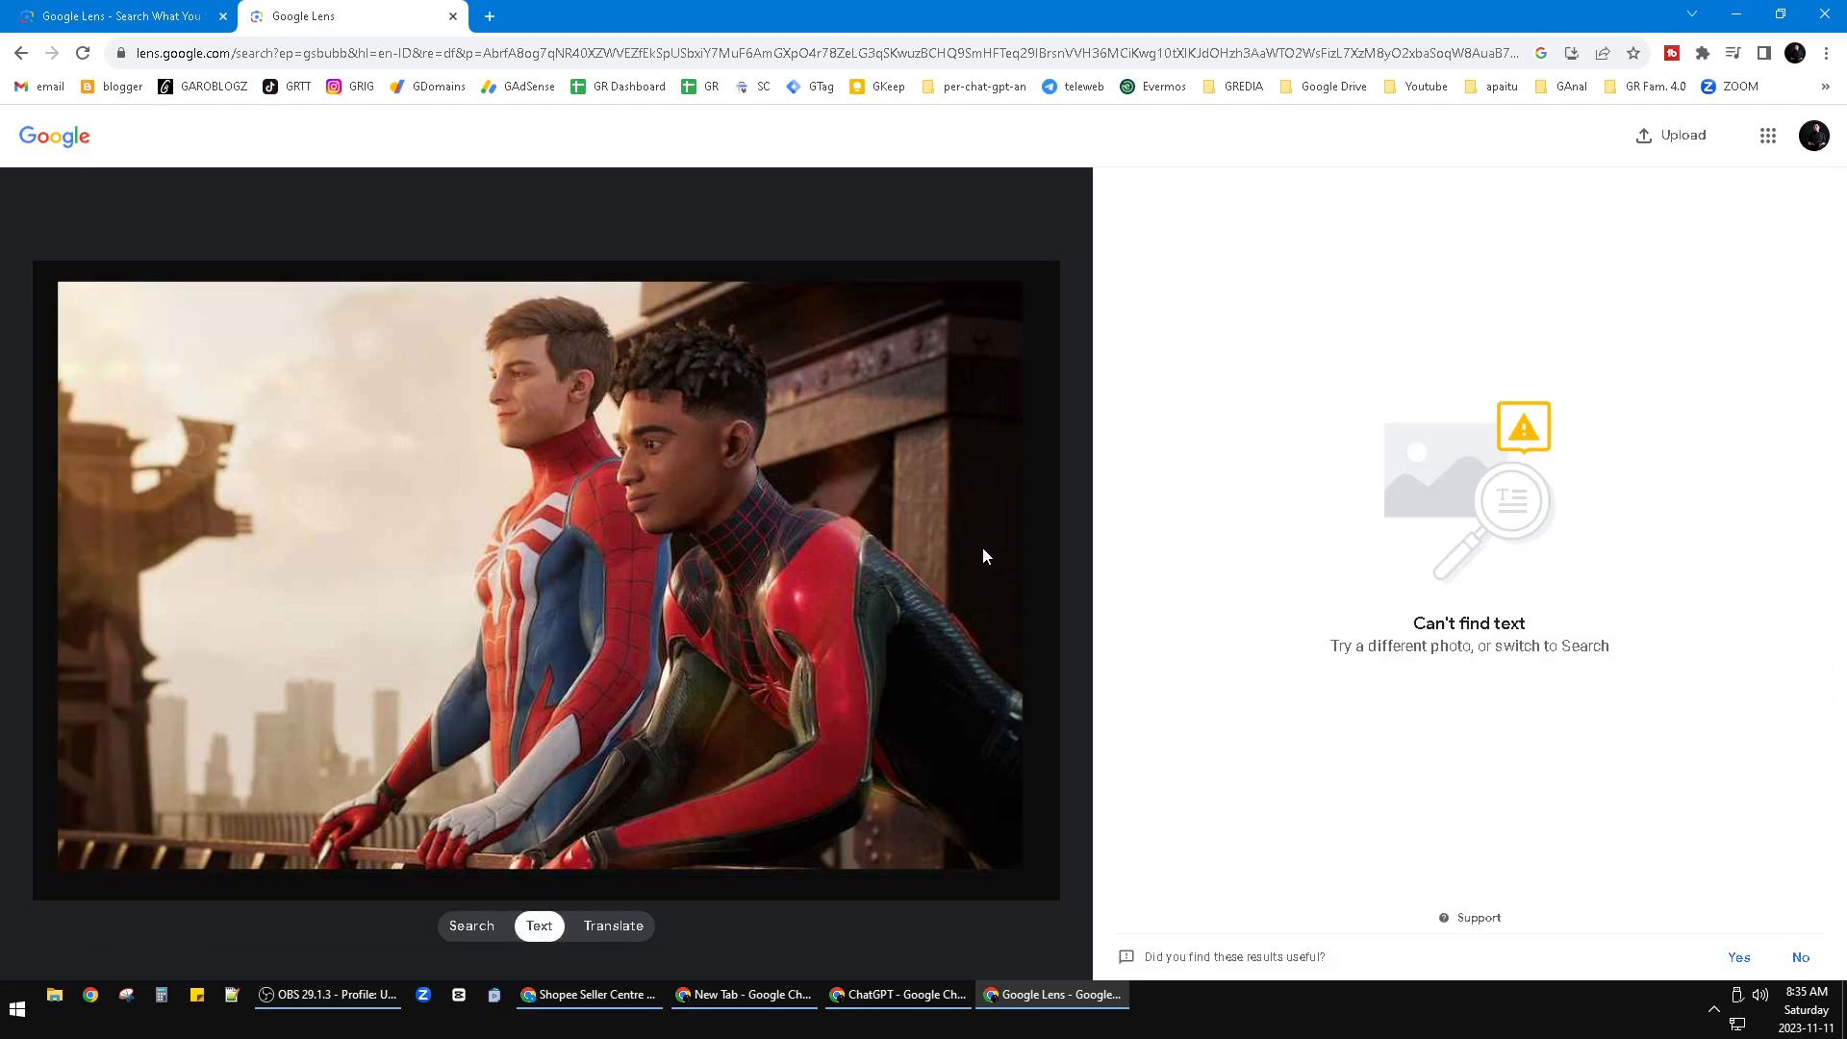
mouse_move(621, 708)
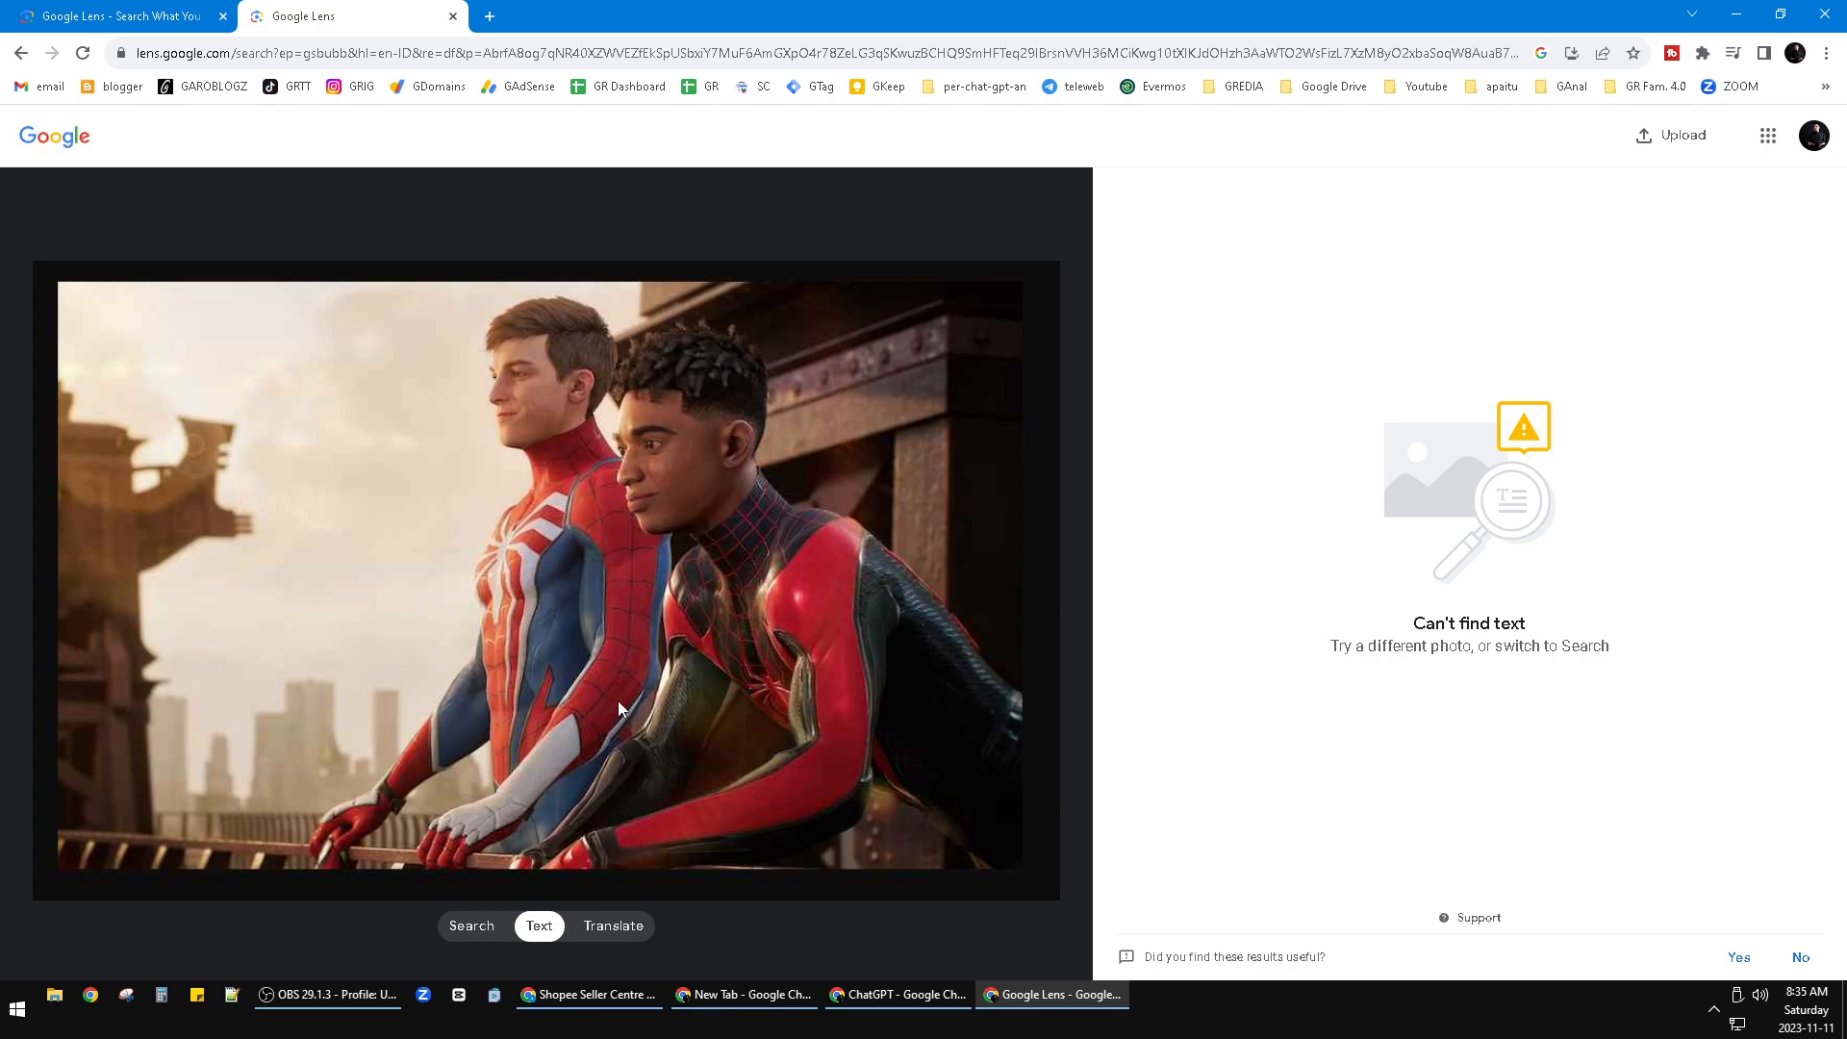
mouse_move(642, 914)
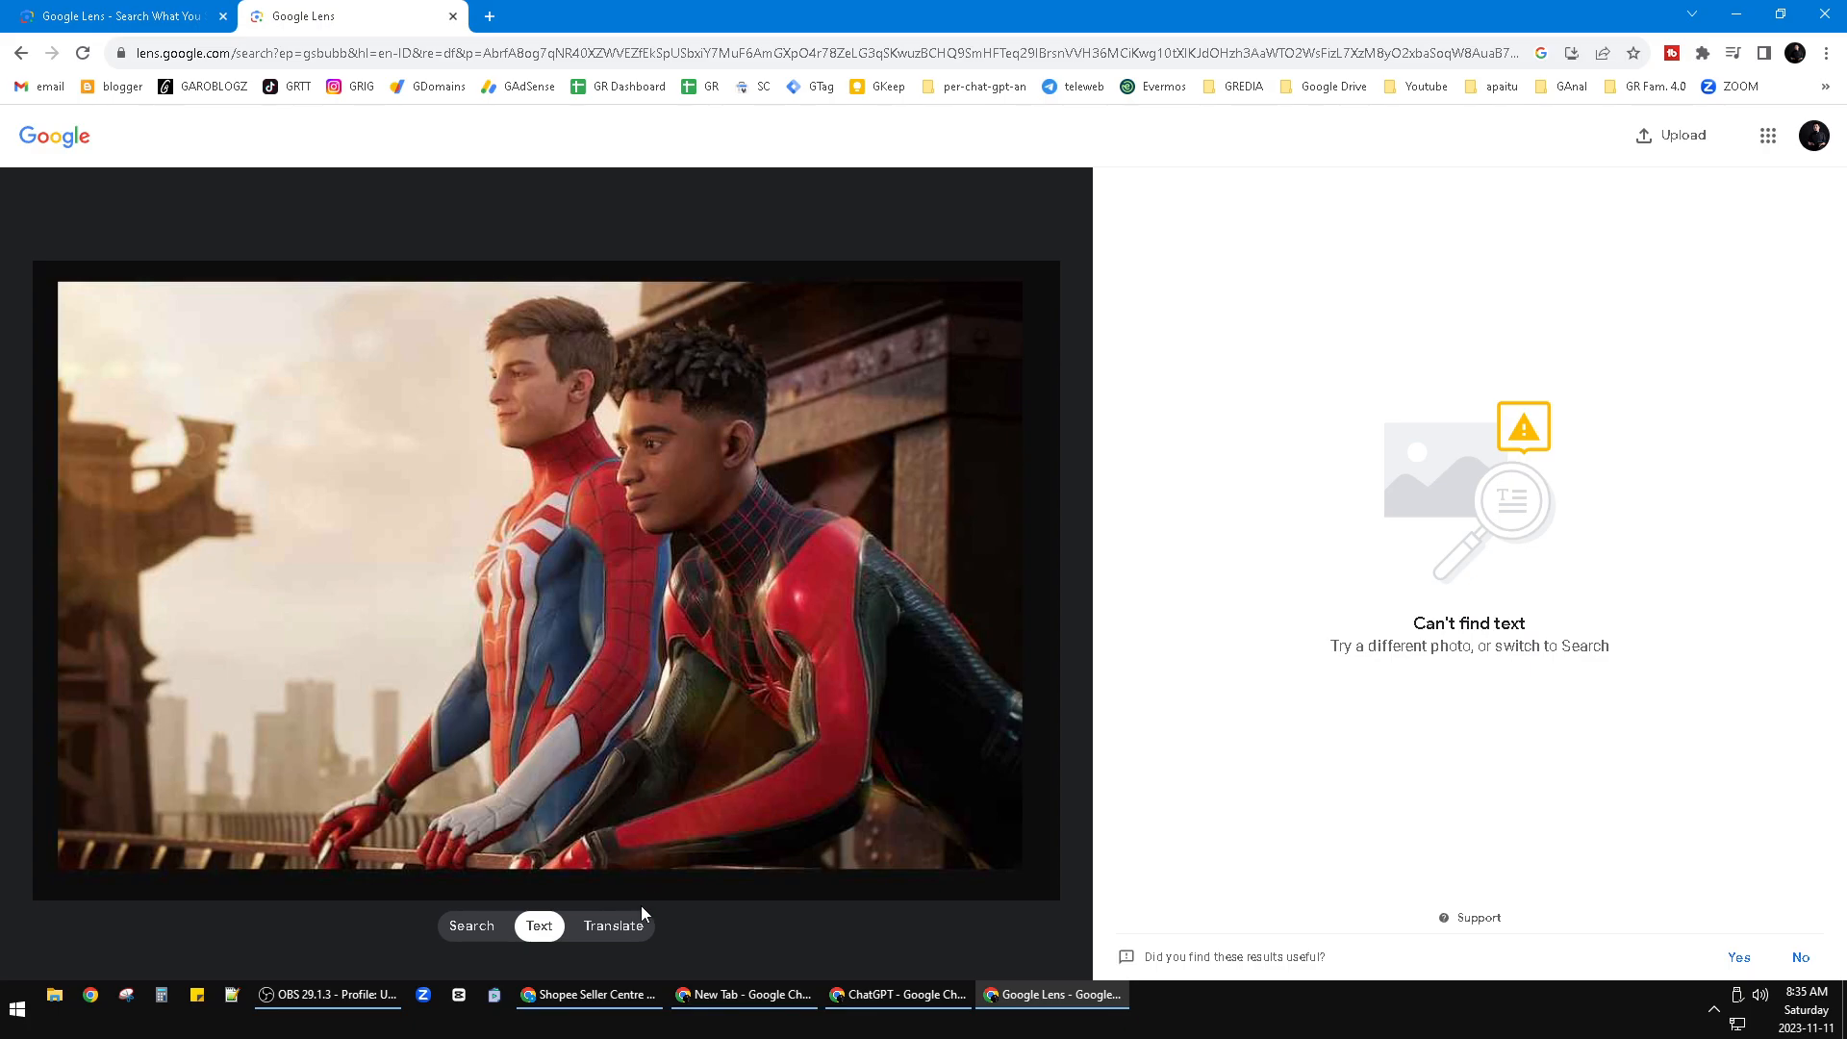
- Return Lens to Search mode showing matching Spider-Man results again
click(473, 925)
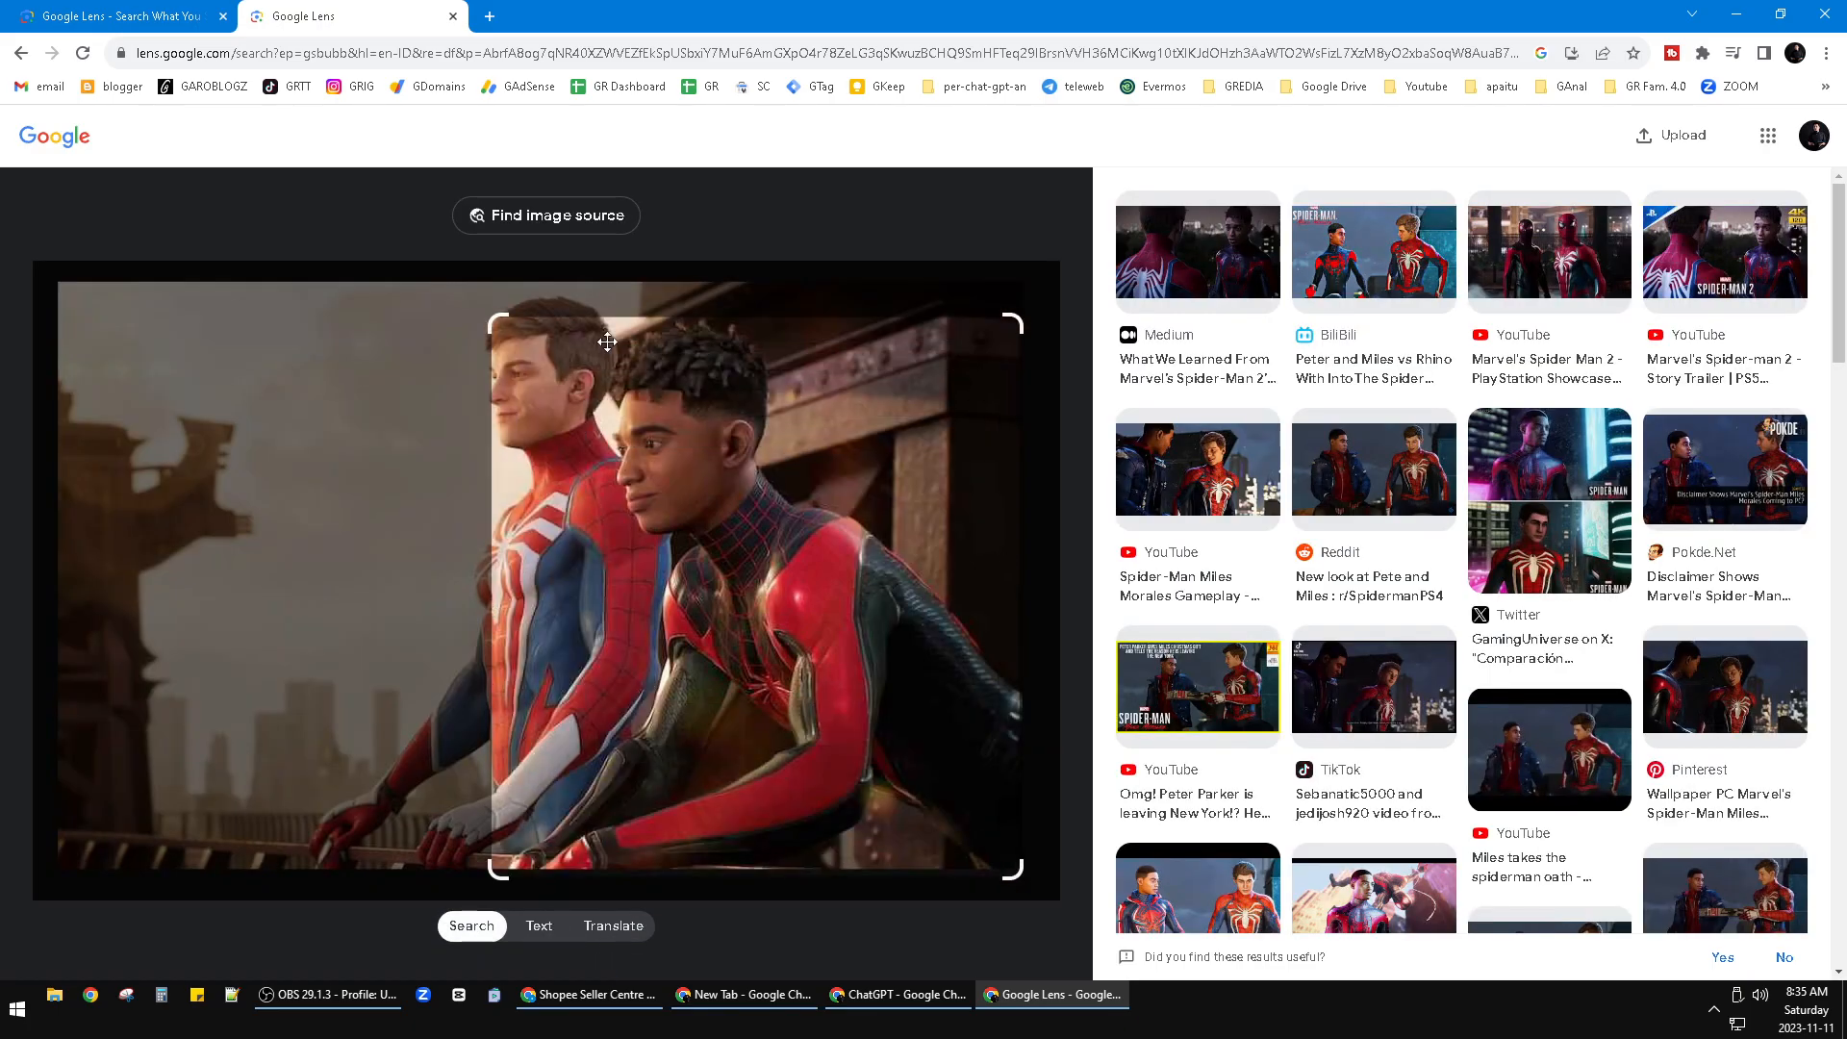
mouse_move(621, 250)
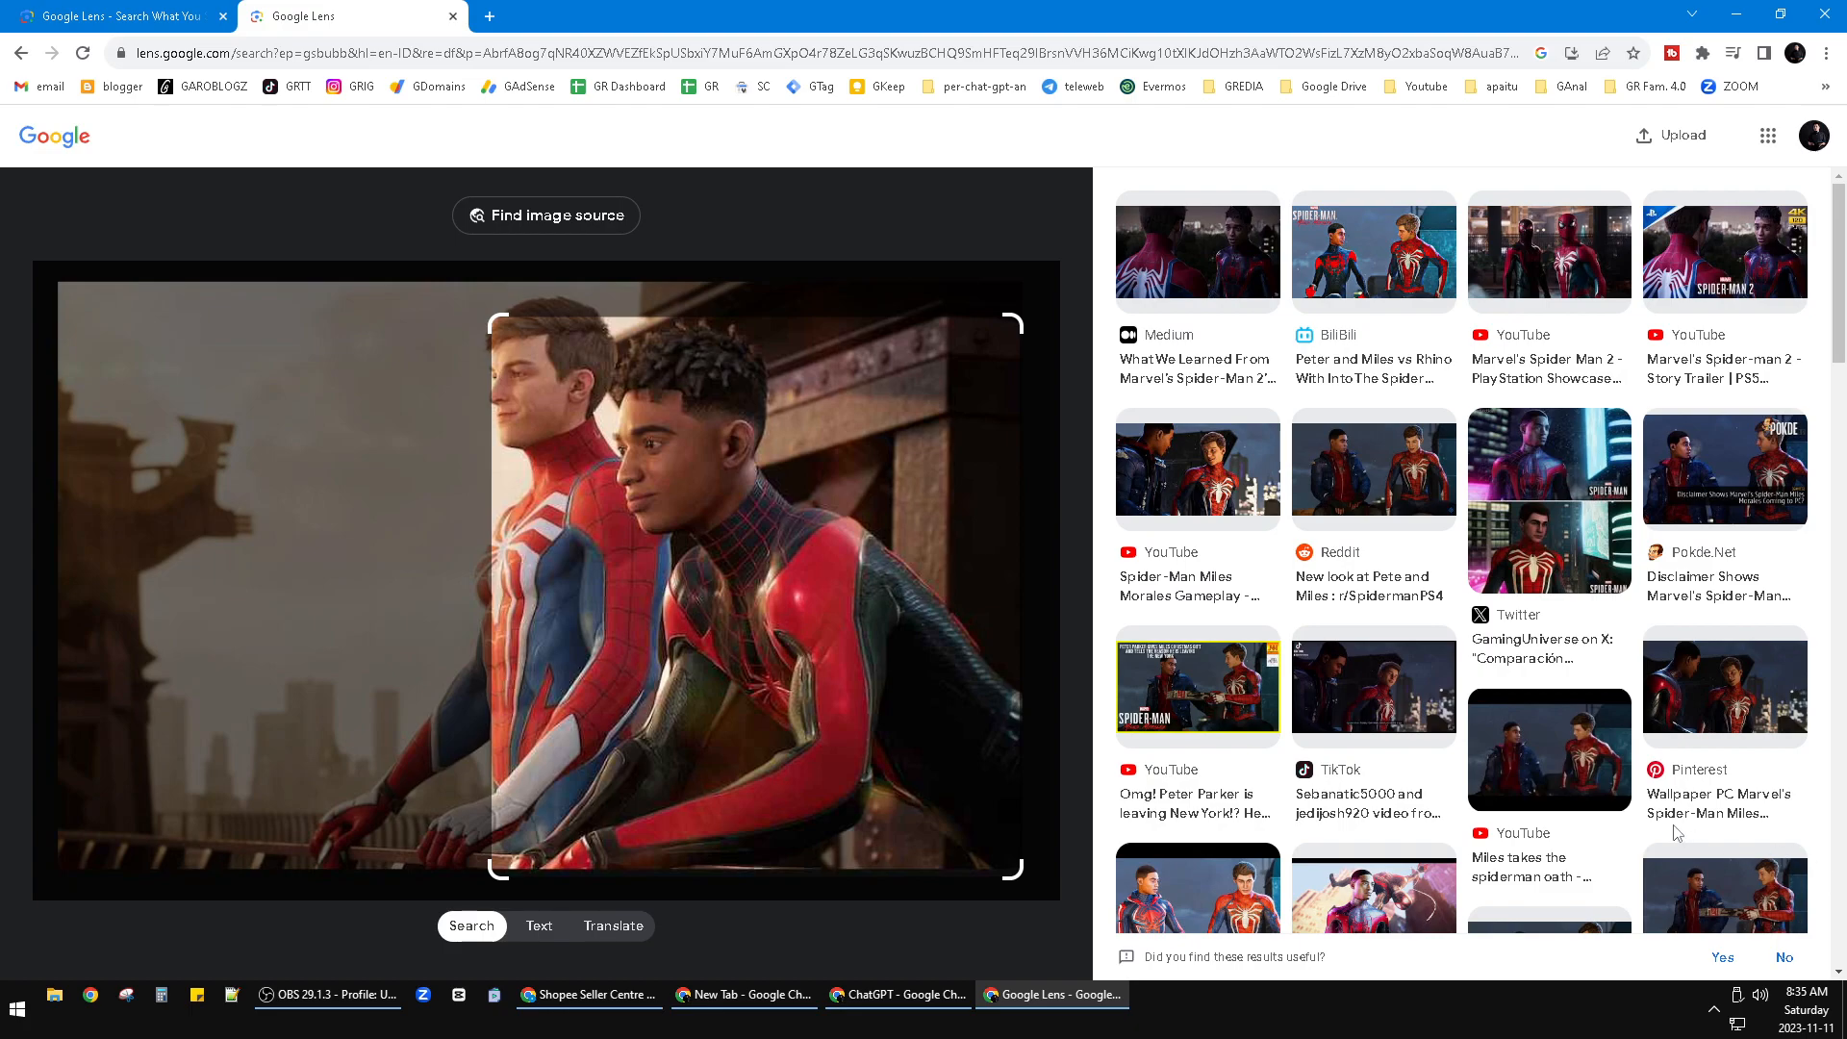
mouse_move(793, 475)
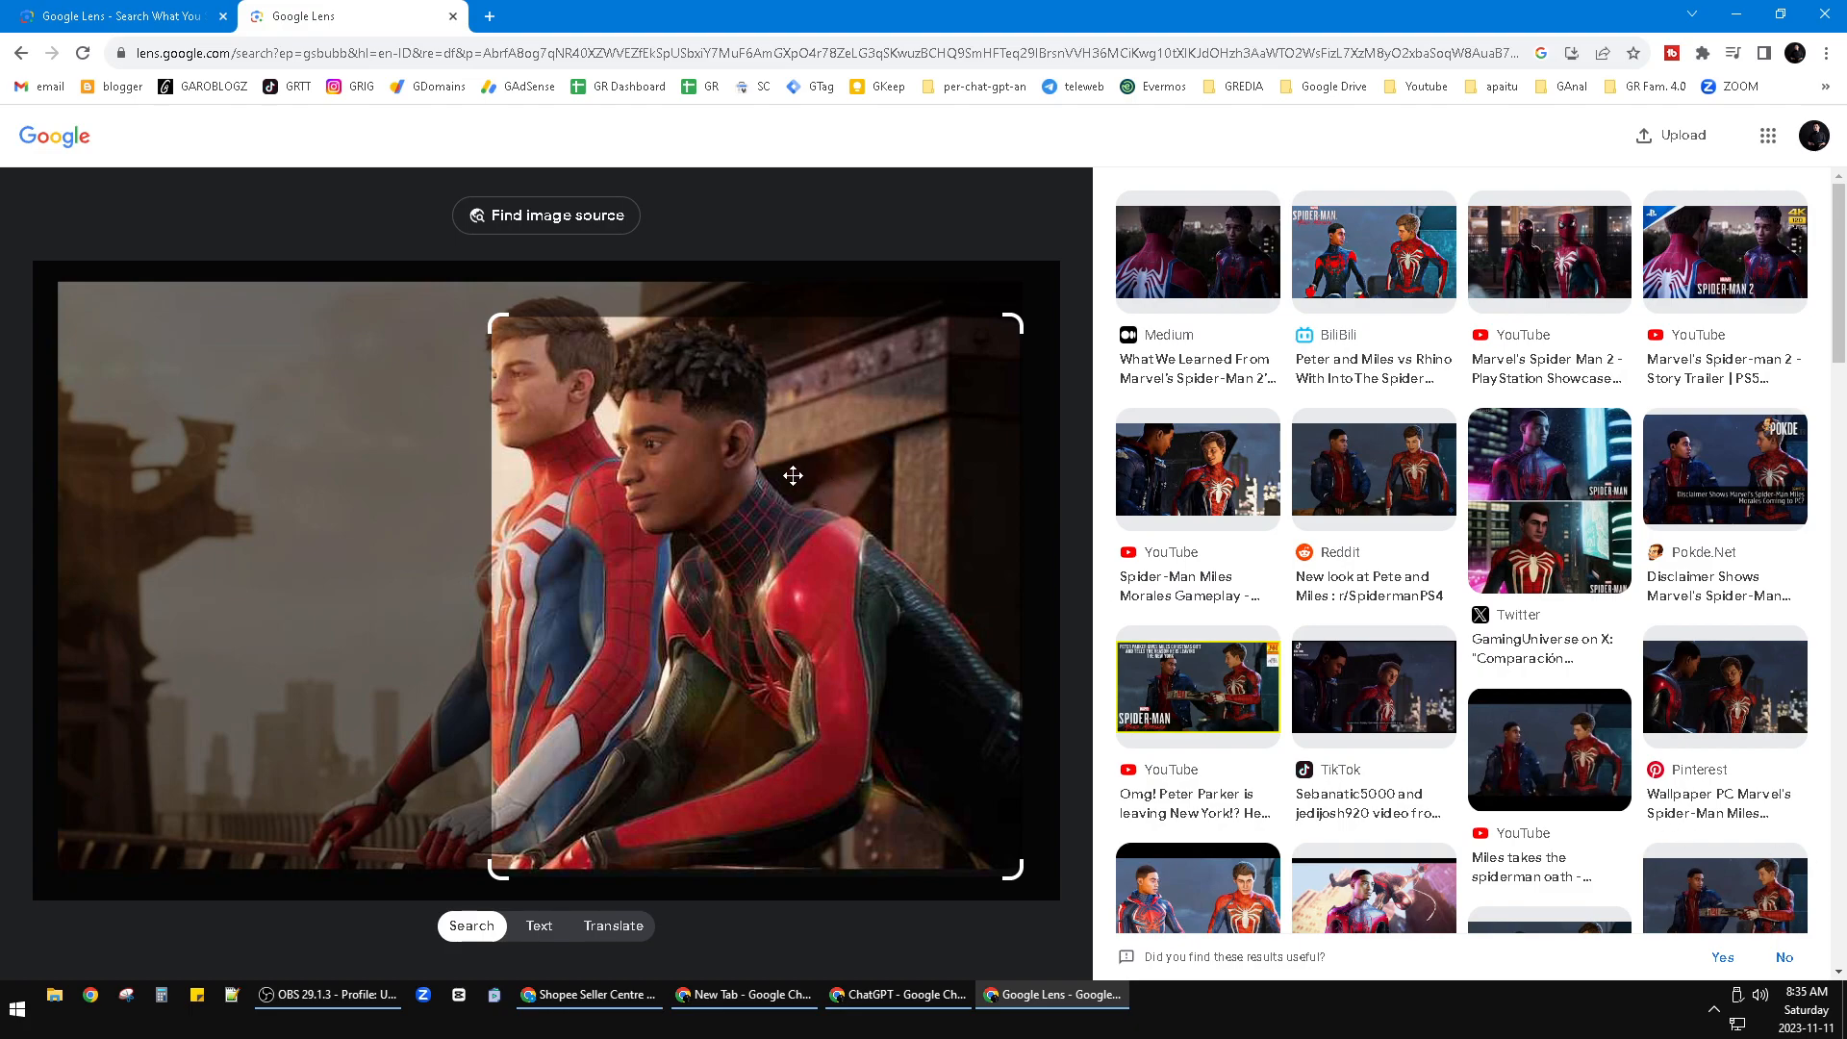
mouse_move(827, 466)
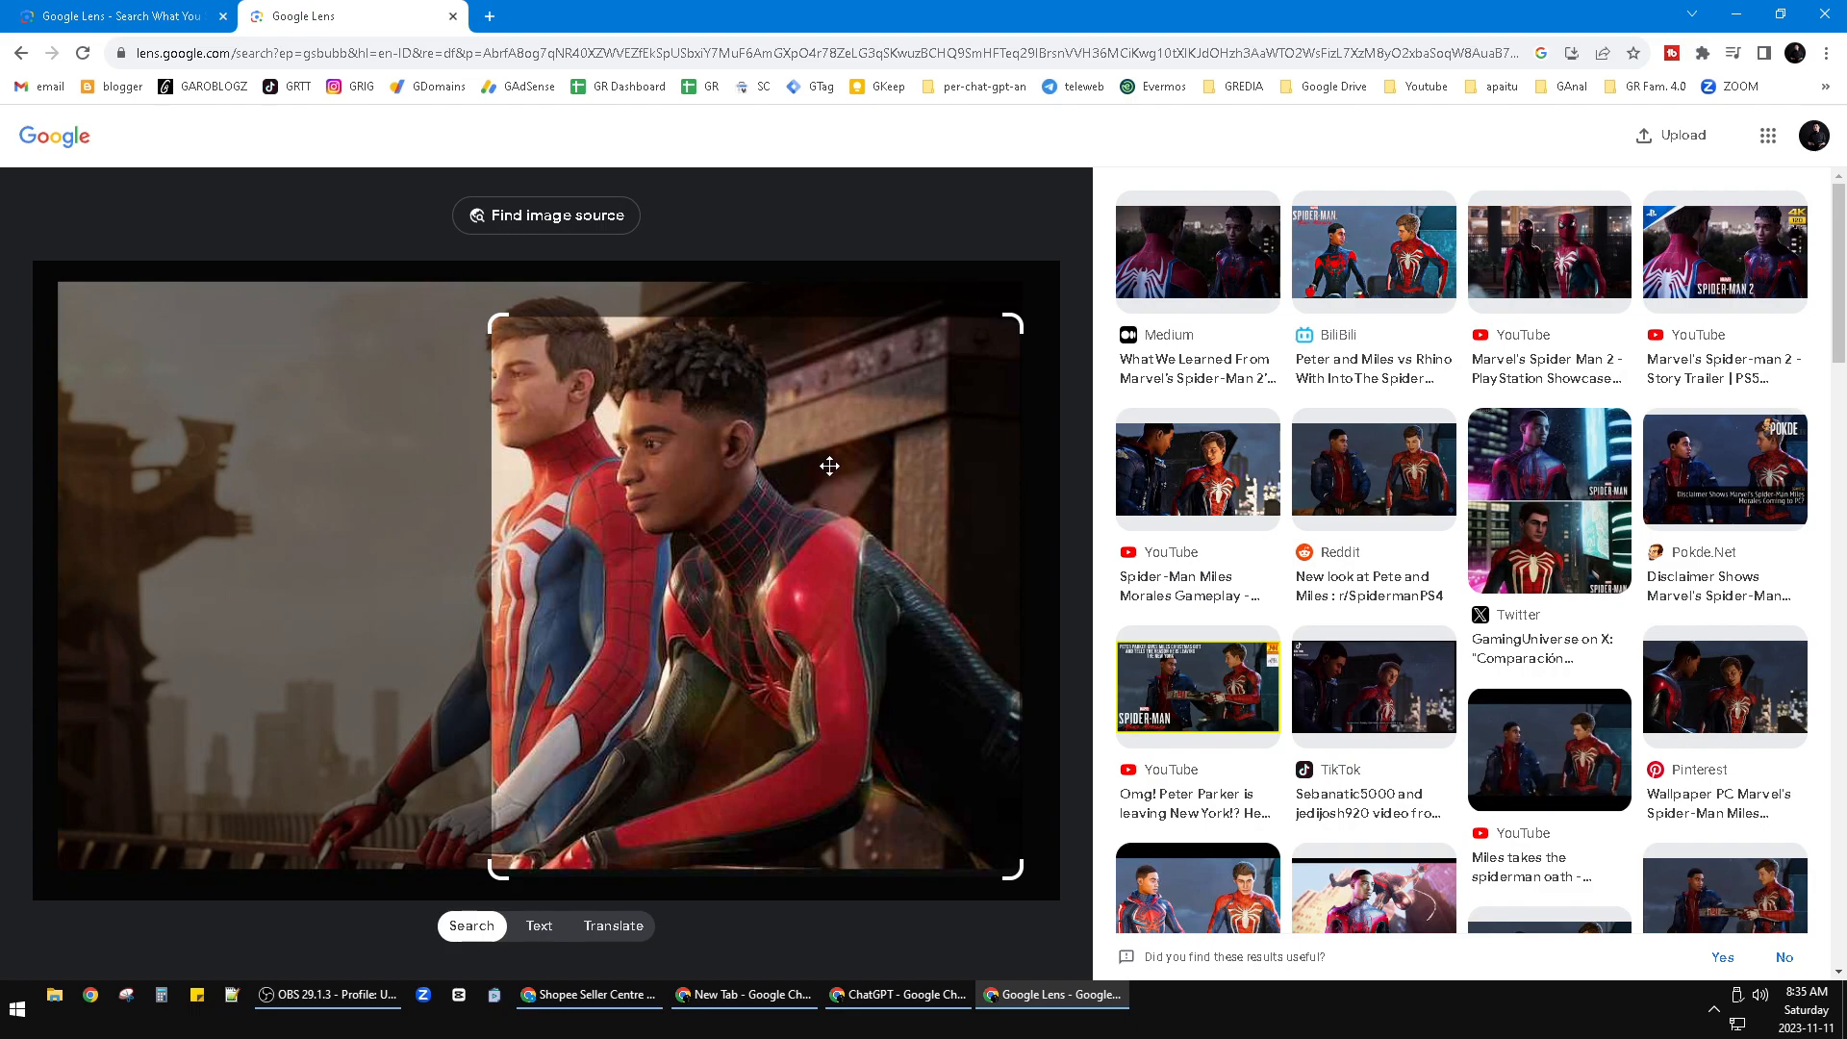